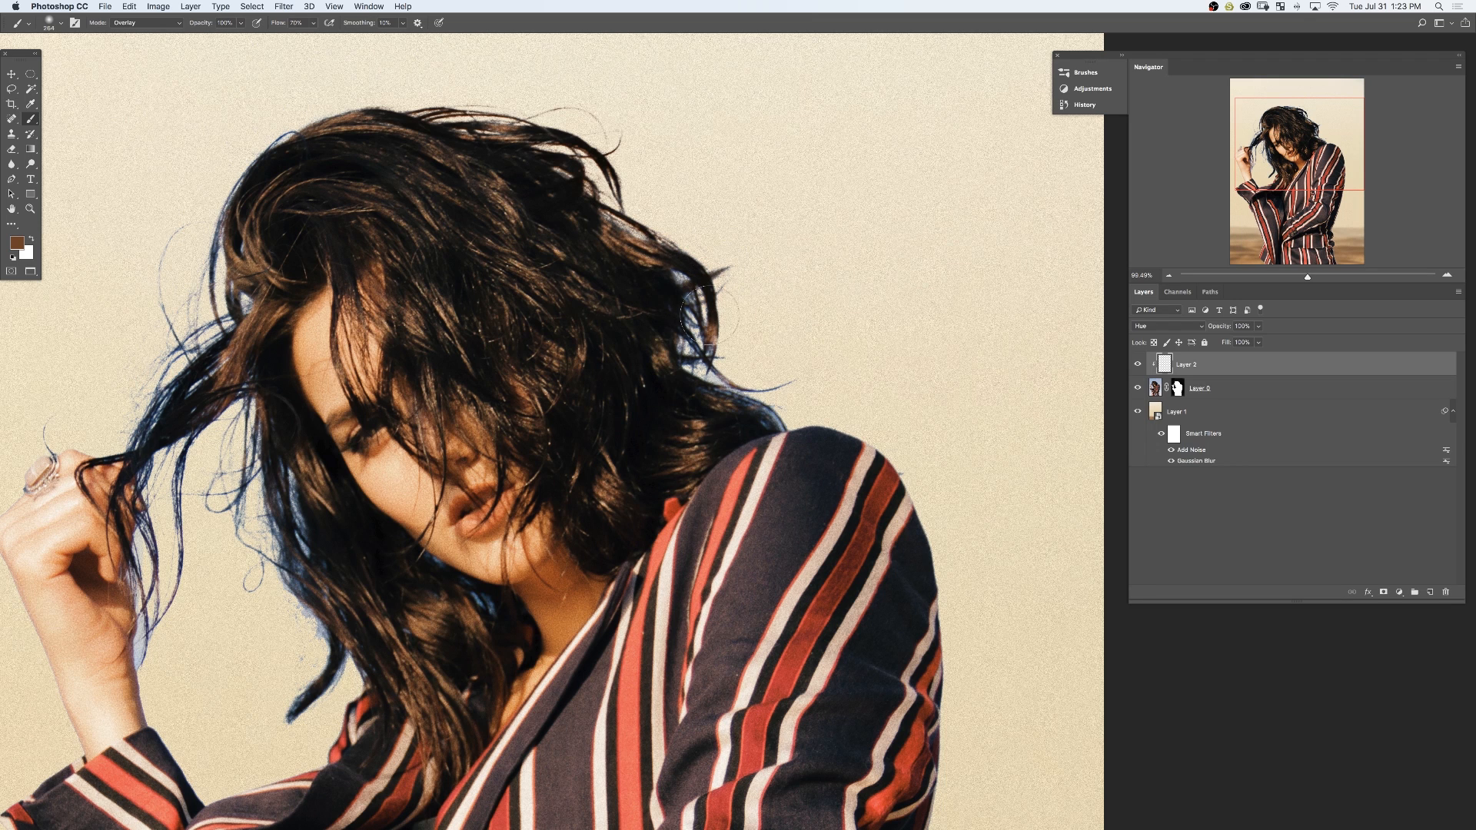
Step: Review the full composite: masked Layer 0 woman over the Layer 1 desert smart object
{"action": "left_click_drag", "start_coordinate": [700, 297], "coordinate": [767, 428]}
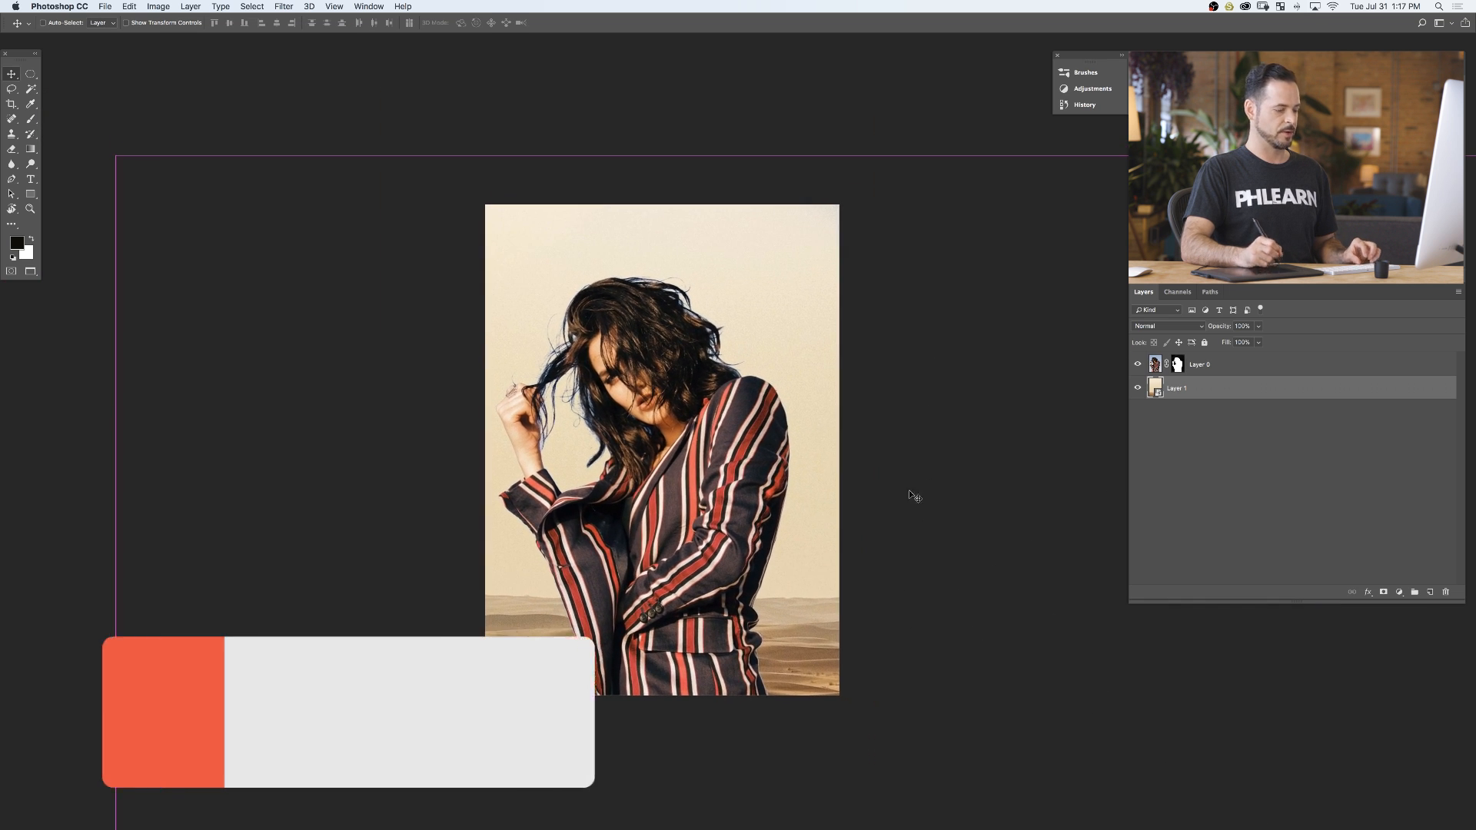
Step: Apply a moderate-radius Gaussian Blur to the desert background on Layer 1
{"action": "left_click", "coordinate": [284, 7]}
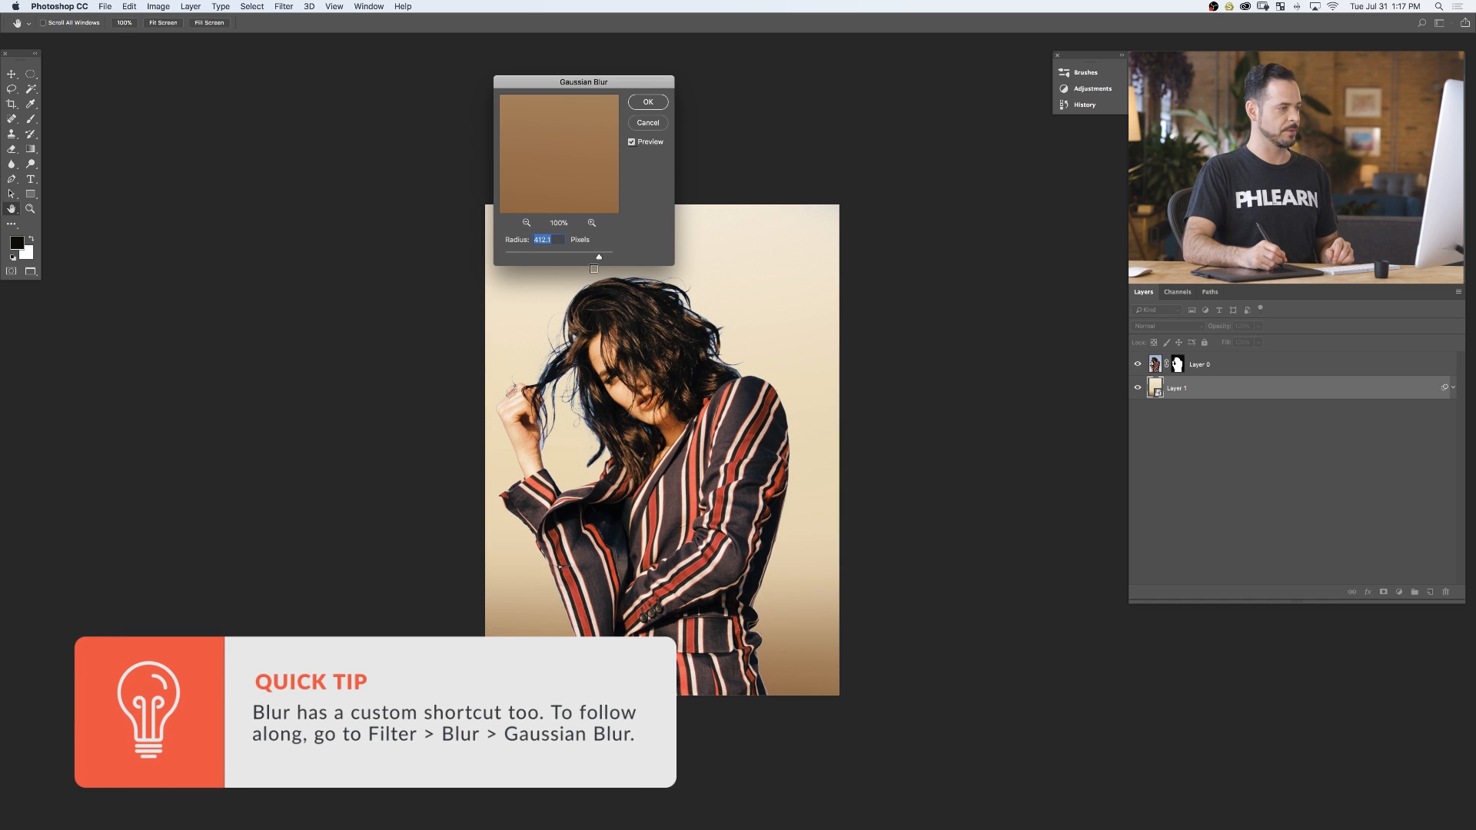
{"action": "left_click_drag", "start_coordinate": [595, 269], "coordinate": [512, 256]}
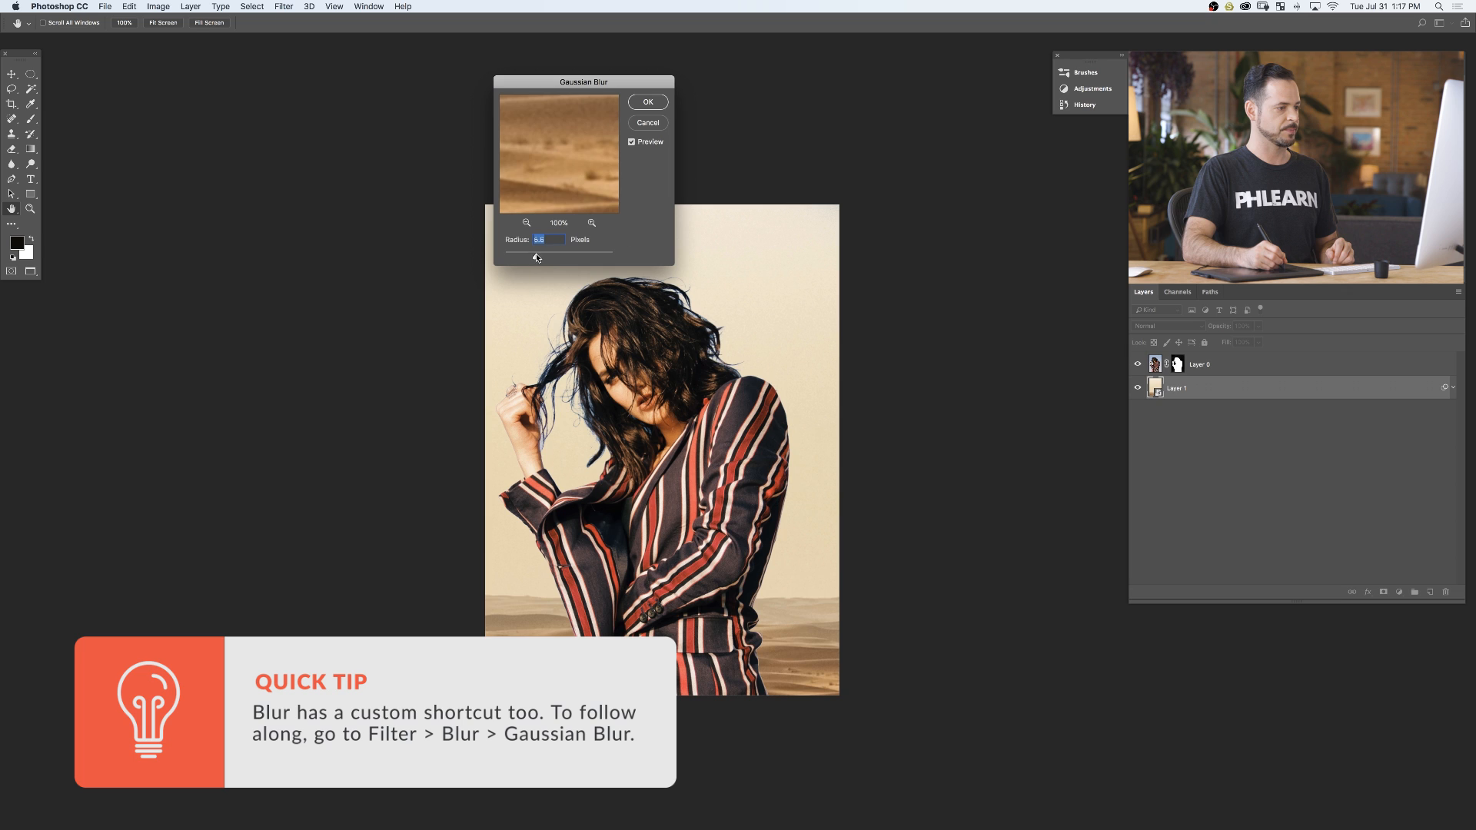
{"action": "left_click_drag", "start_coordinate": [536, 252], "coordinate": [552, 252]}
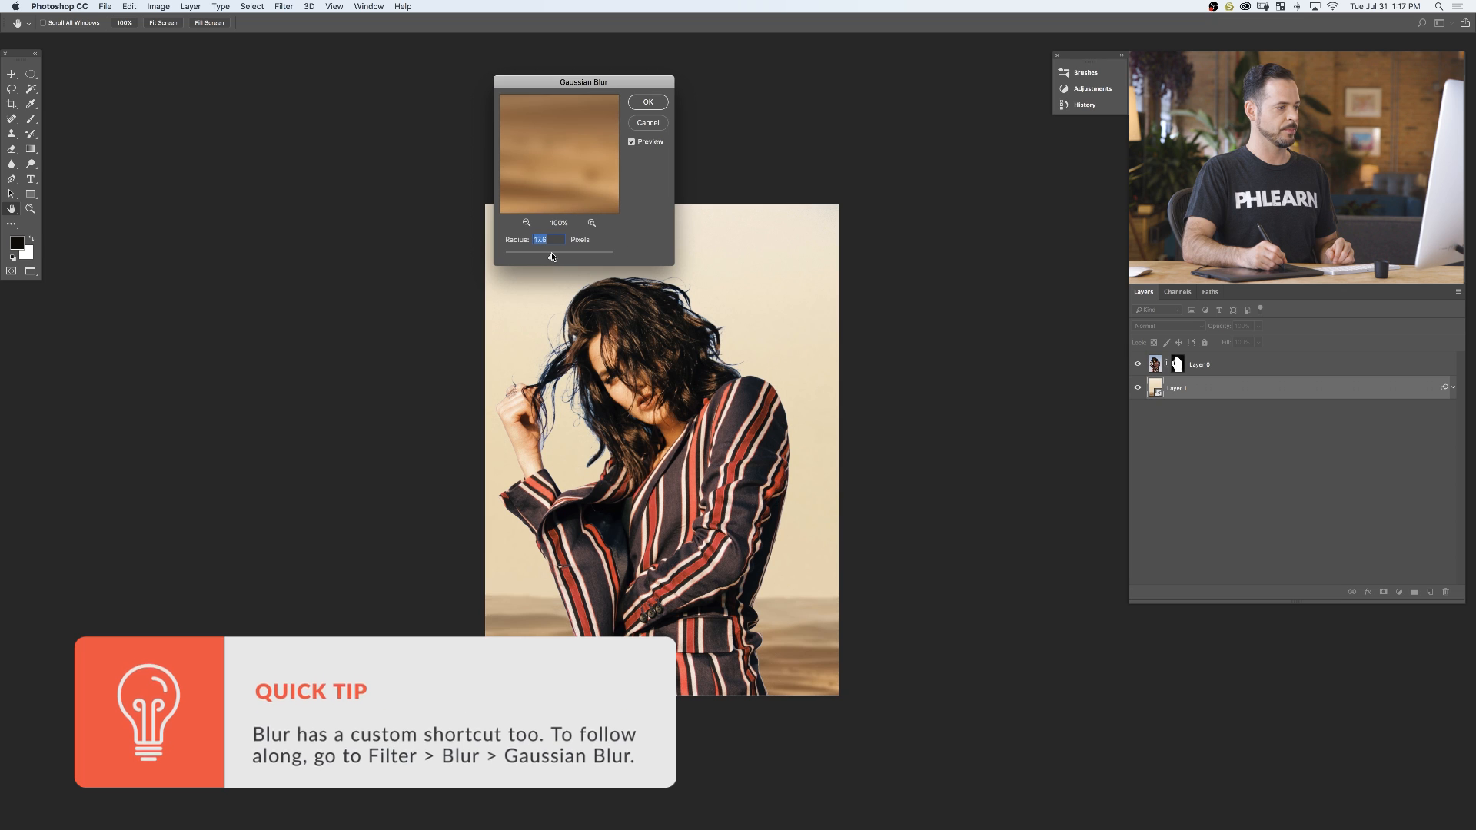
{"action": "left_click_drag", "start_coordinate": [517, 254], "coordinate": [584, 254]}
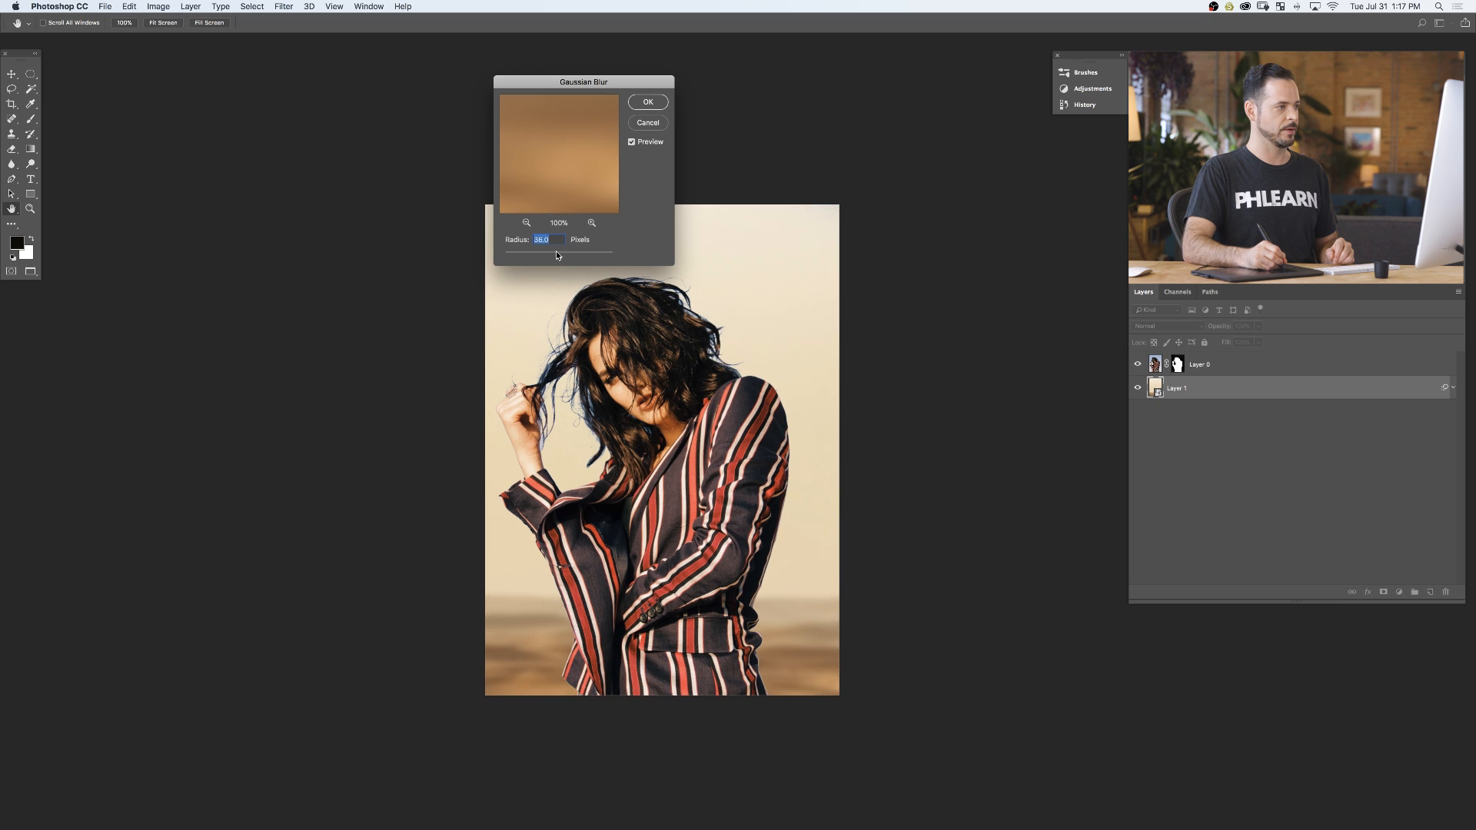
{"action": "left_click_drag", "start_coordinate": [569, 256], "coordinate": [554, 256]}
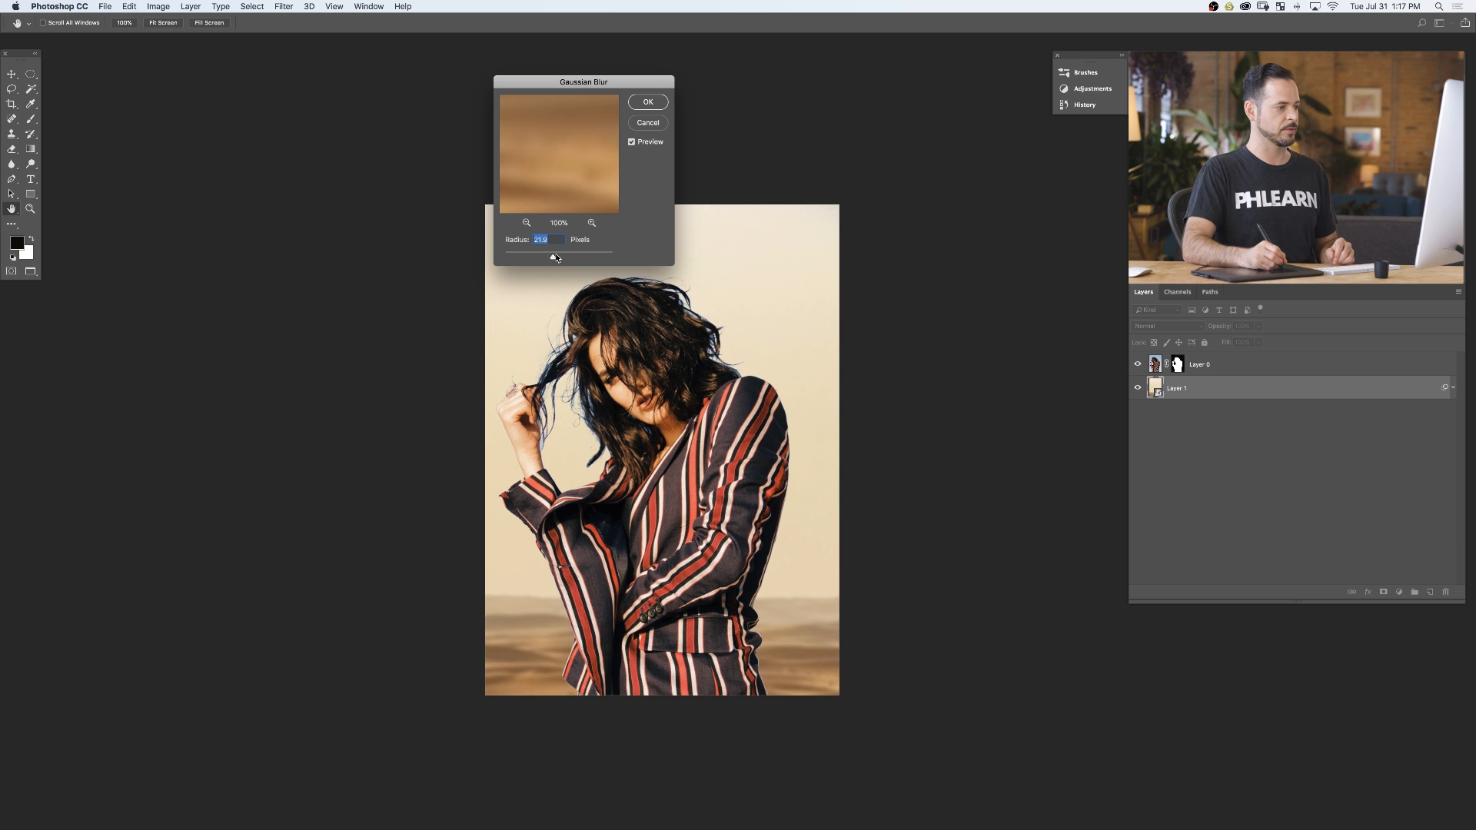
{"action": "left_click_drag", "start_coordinate": [555, 258], "coordinate": [558, 258]}
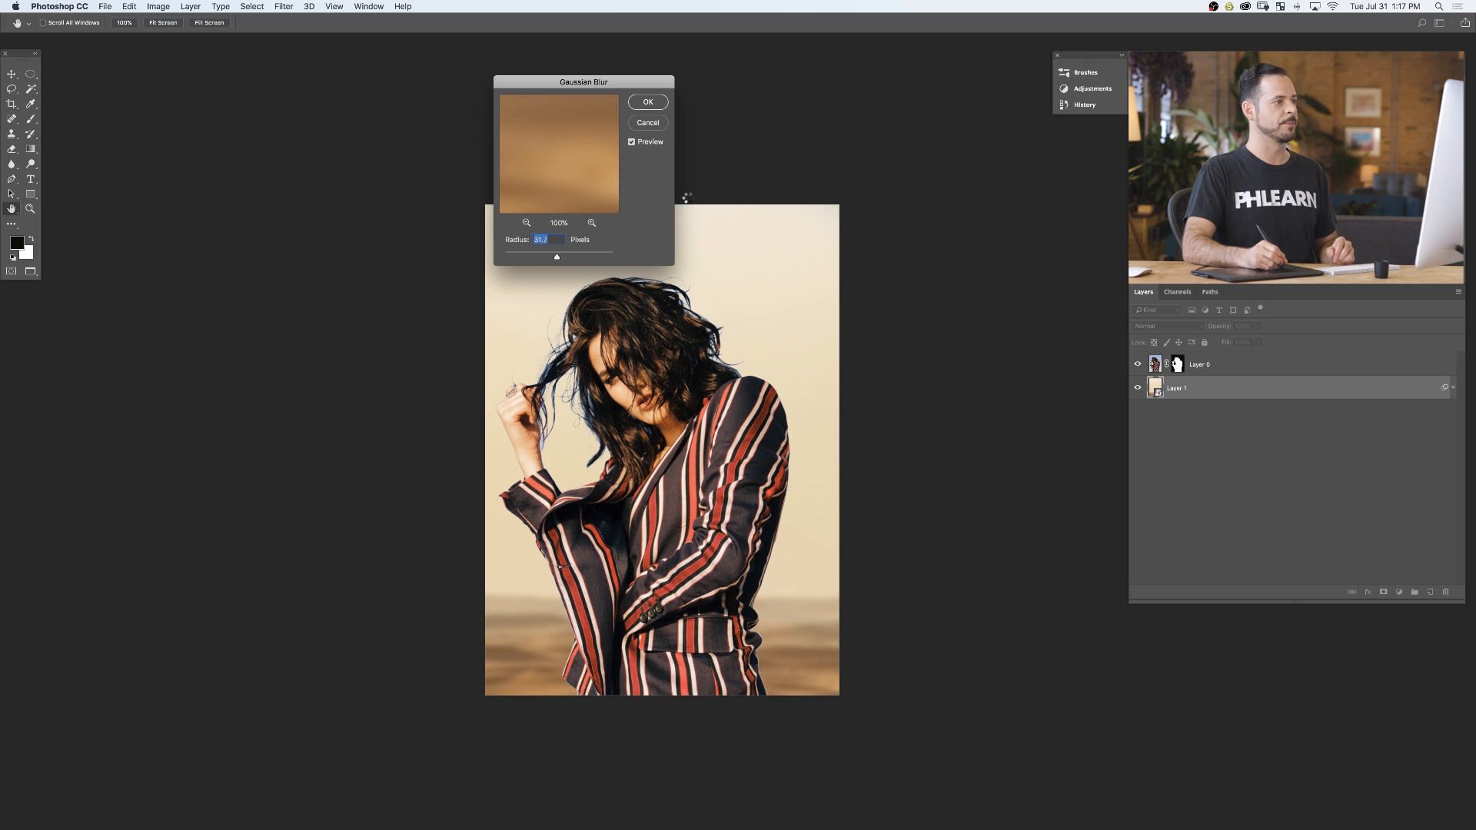
{"action": "left_click", "coordinate": [647, 101]}
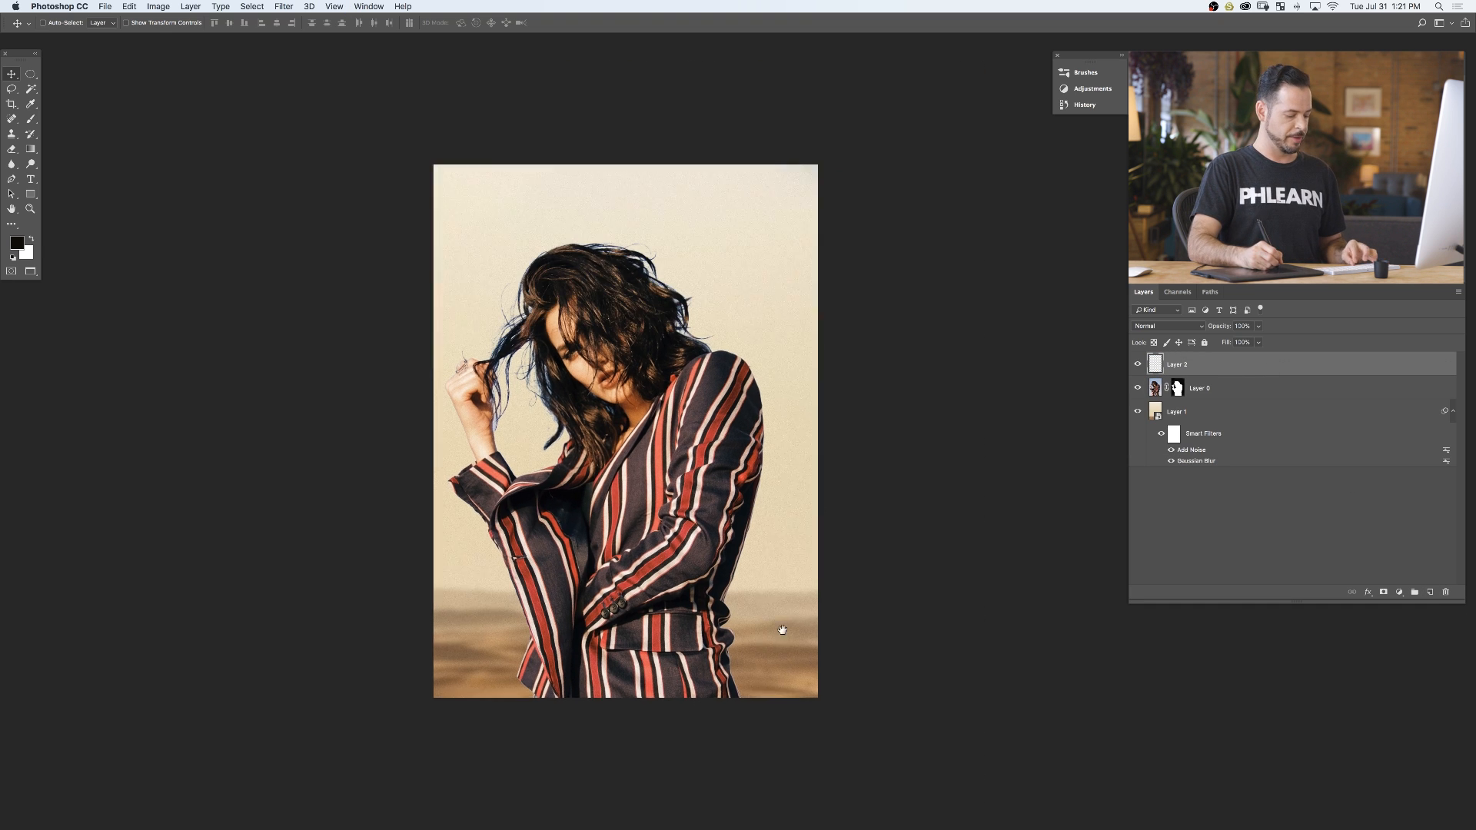
Step: Choose a green foreground colour, paint with the Brush, and check the layer style options
{"action": "left_click", "coordinate": [16, 243]}
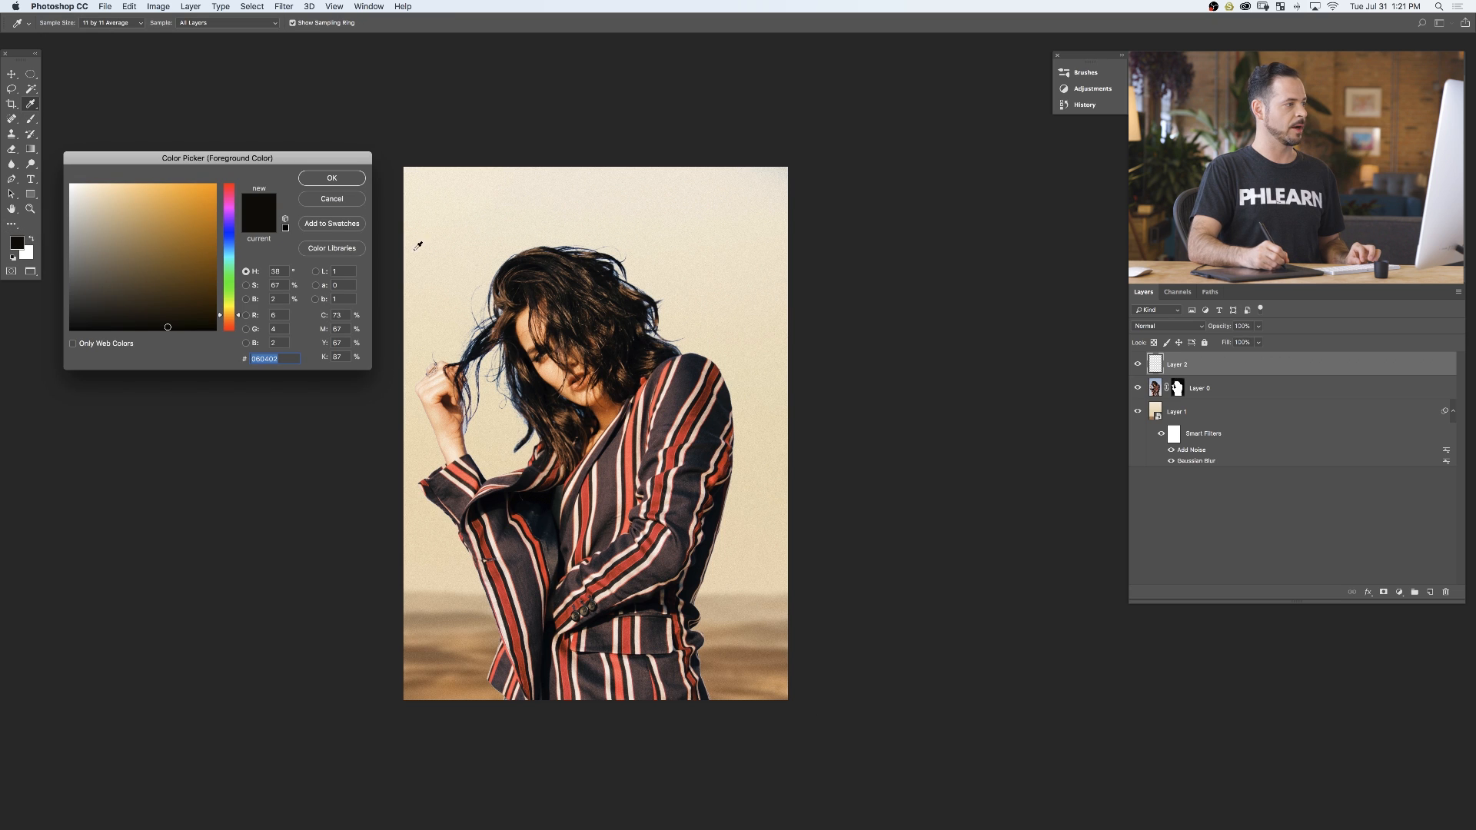
{"action": "key", "text": "b"}
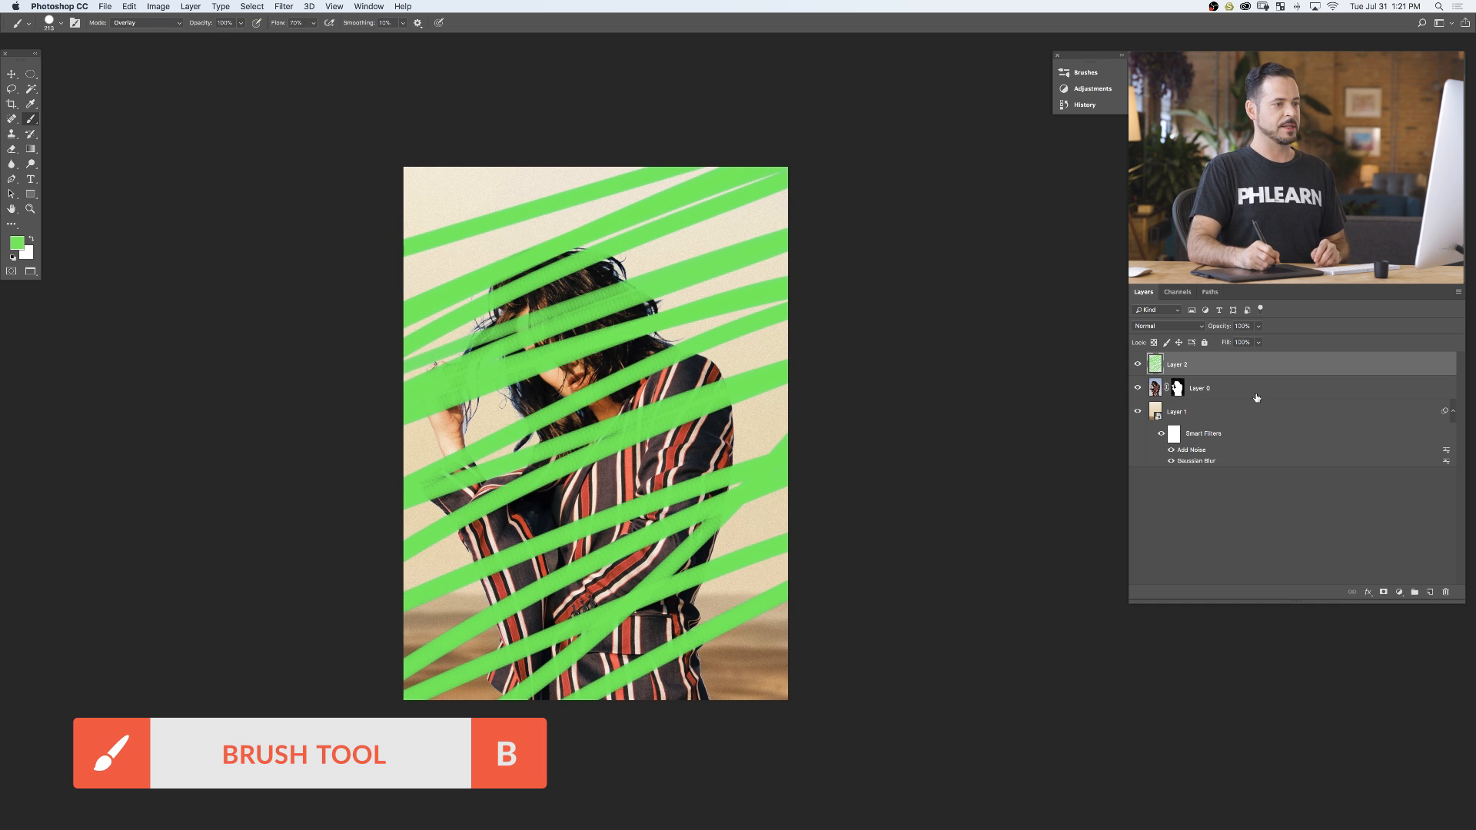
{"action": "double_click", "coordinate": [1153, 364]}
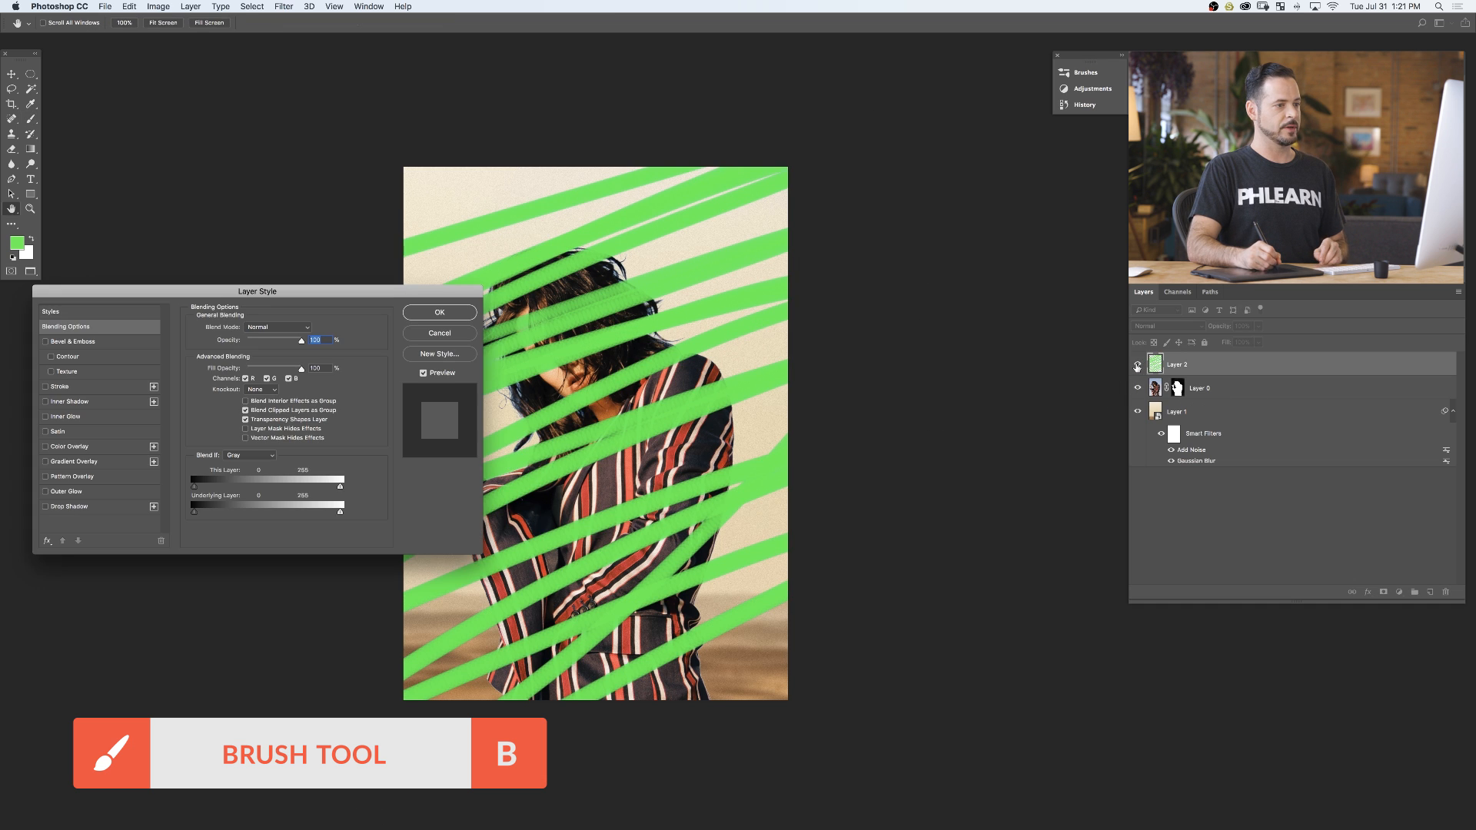
{"action": "left_click", "coordinate": [439, 311]}
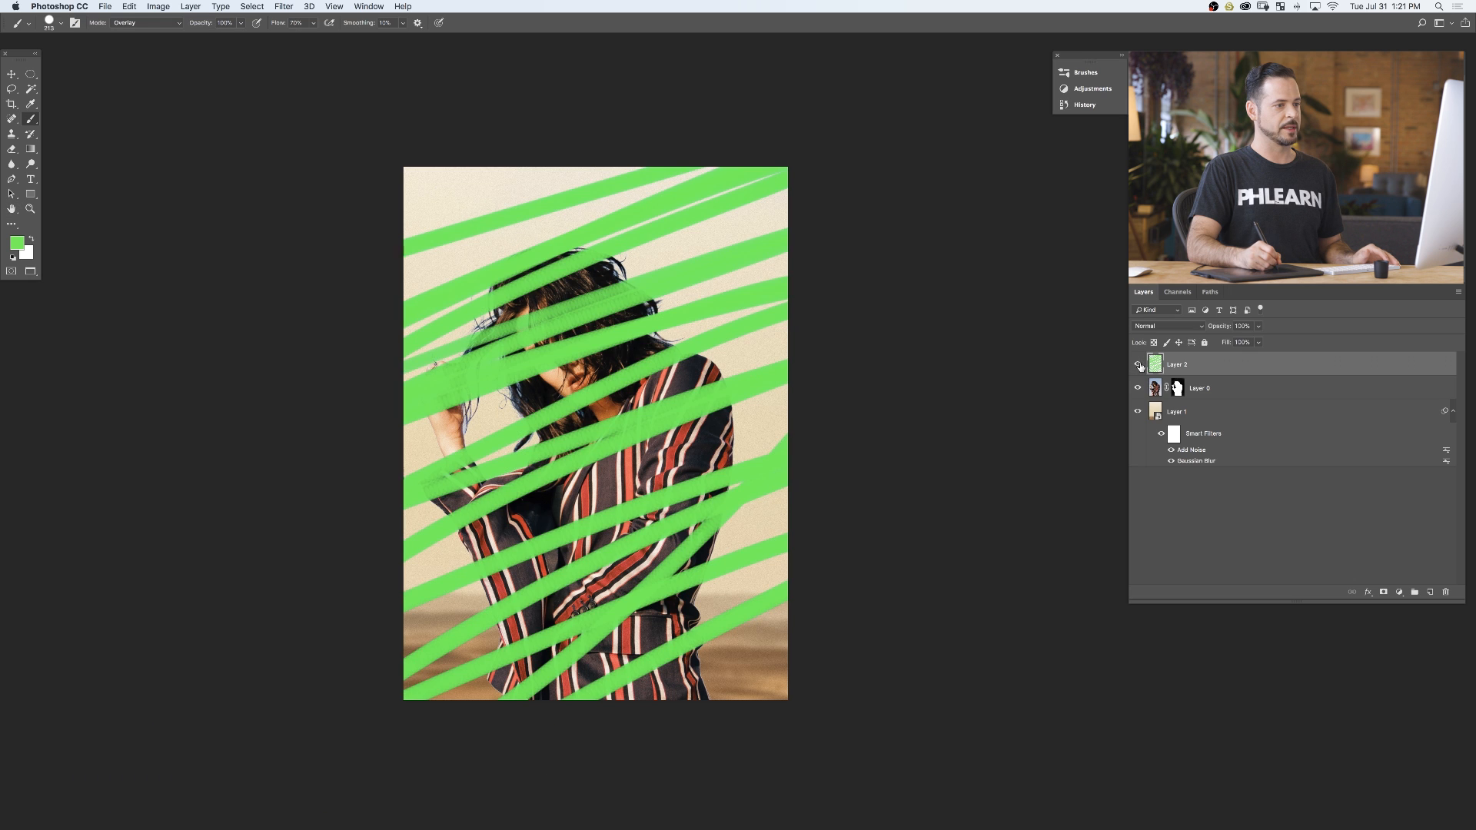
Step: Toggle the green layer's visibility, reselect it, and bring up its layer options
{"action": "left_click", "coordinate": [1137, 387]}
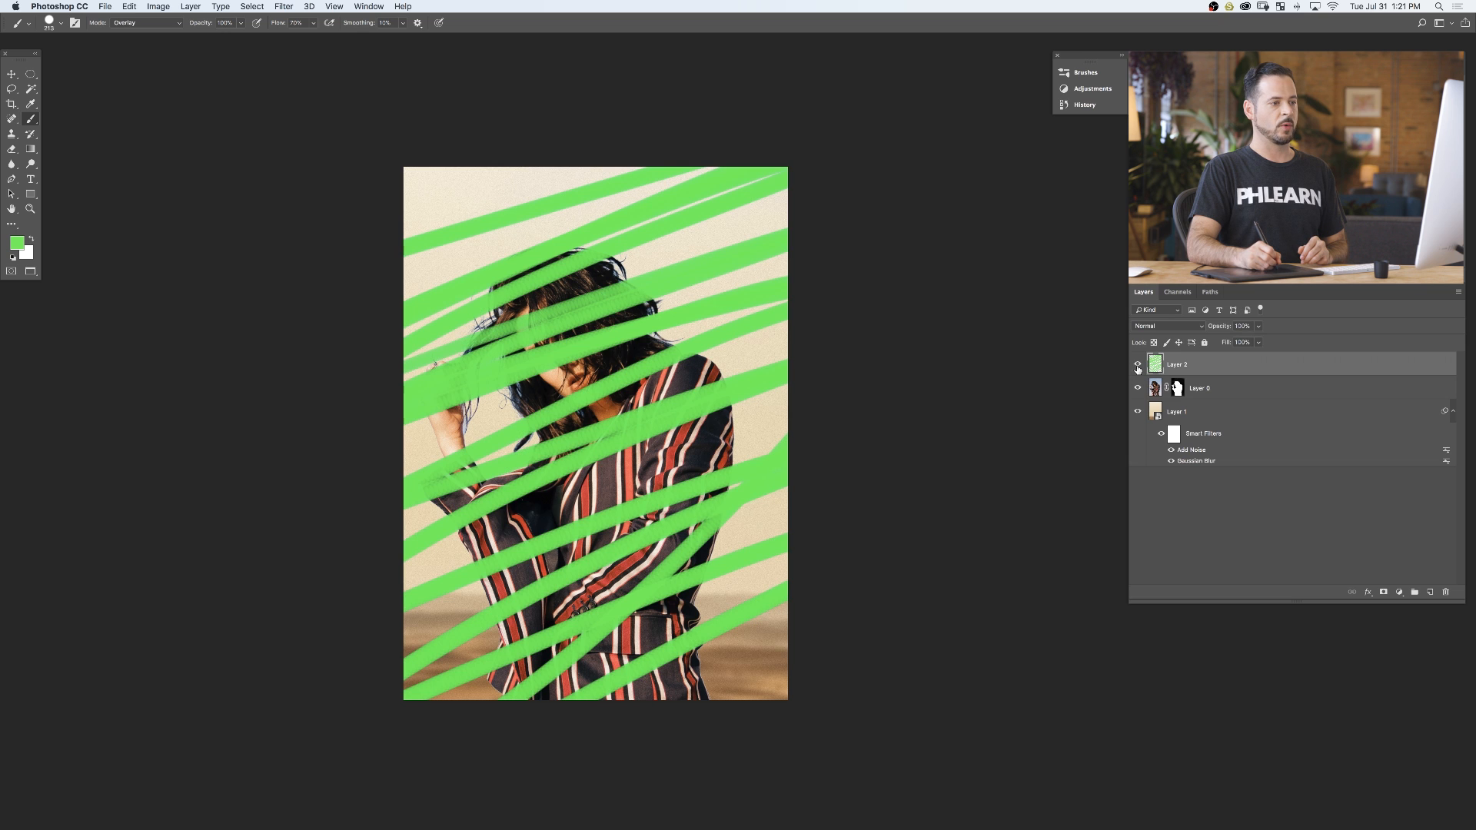
{"action": "left_click", "coordinate": [1199, 388]}
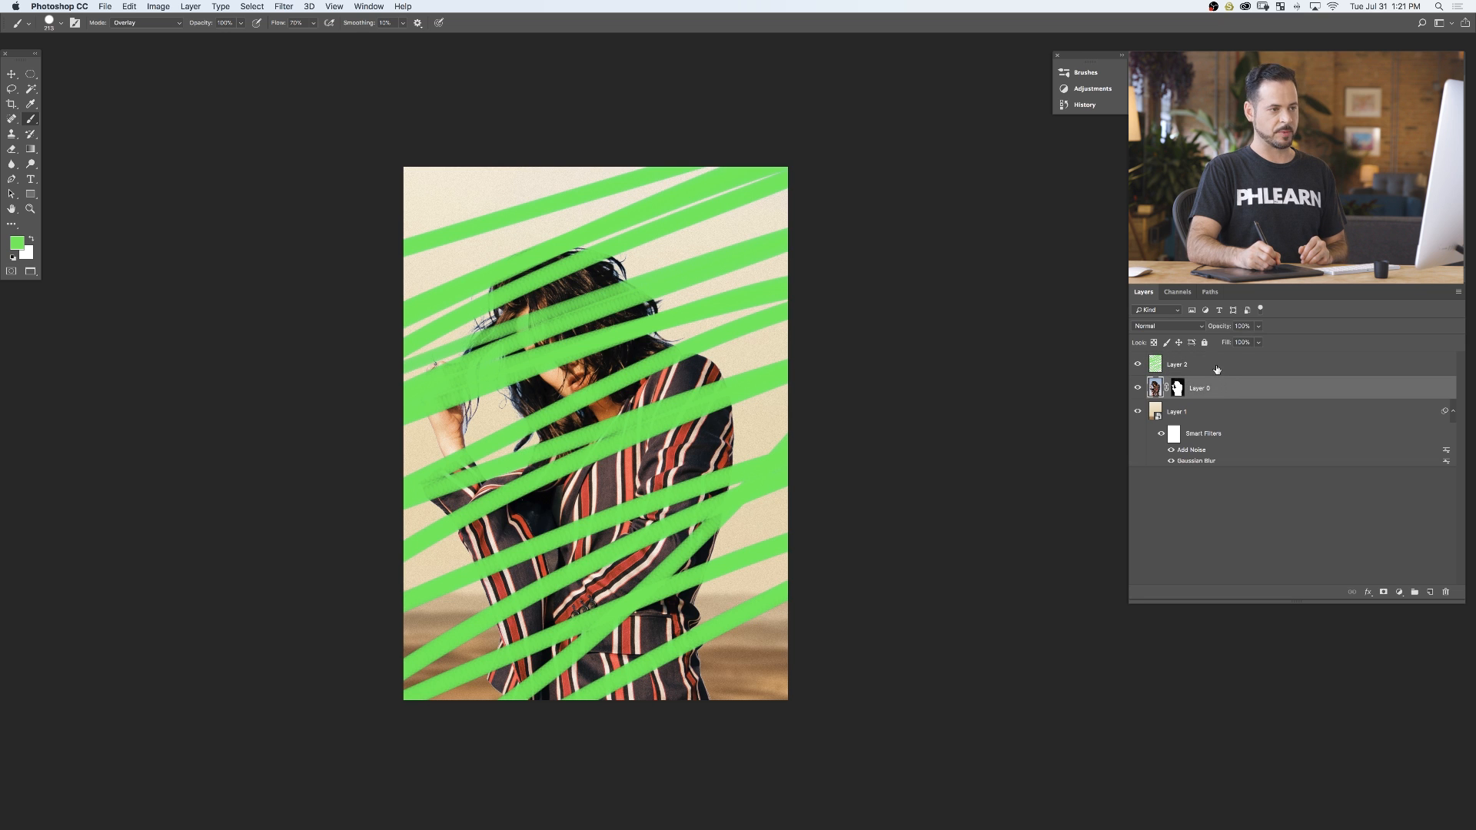
{"action": "left_click", "coordinate": [1214, 365]}
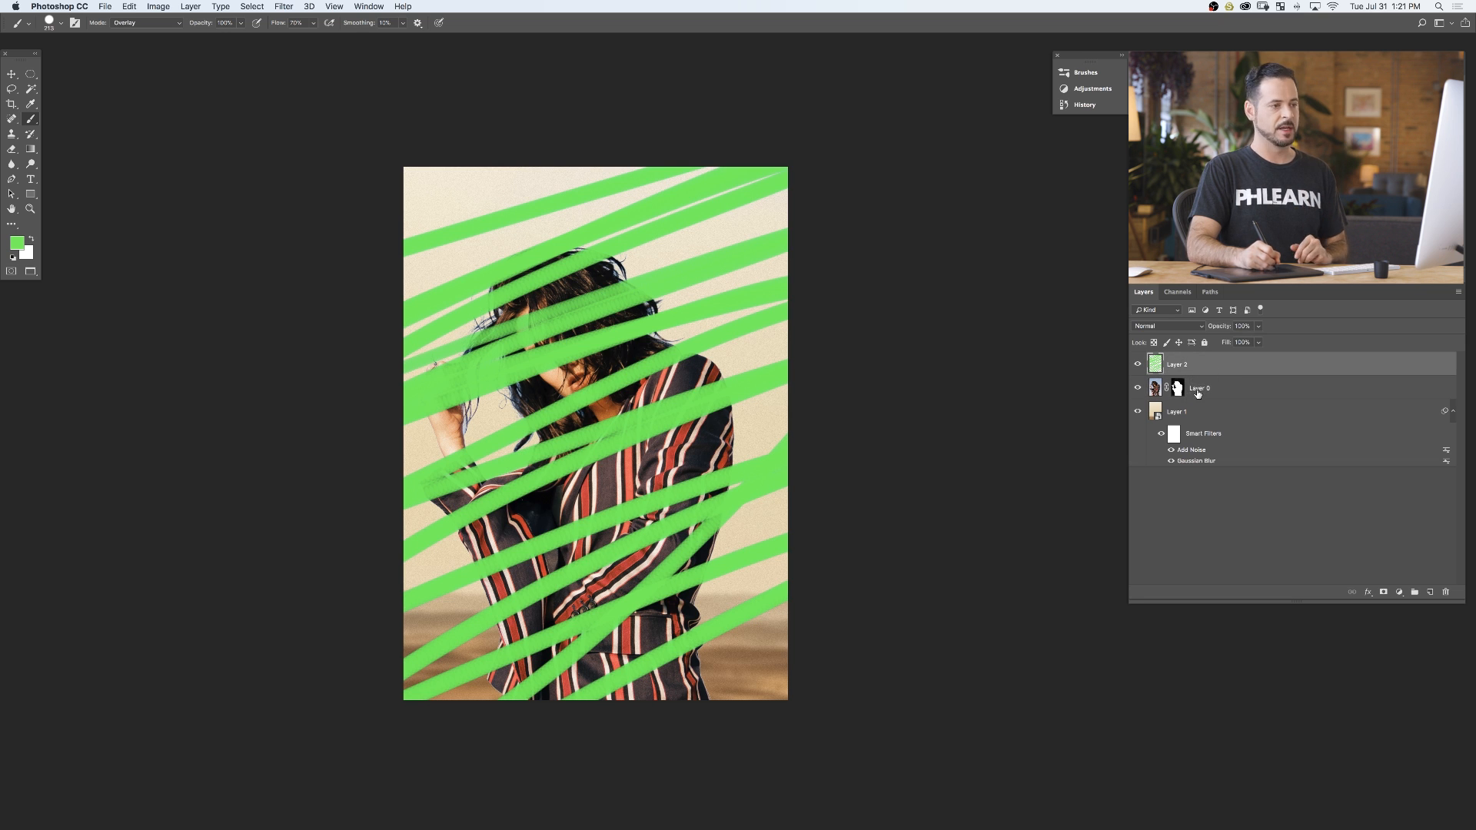
{"action": "right_click", "coordinate": [1177, 364]}
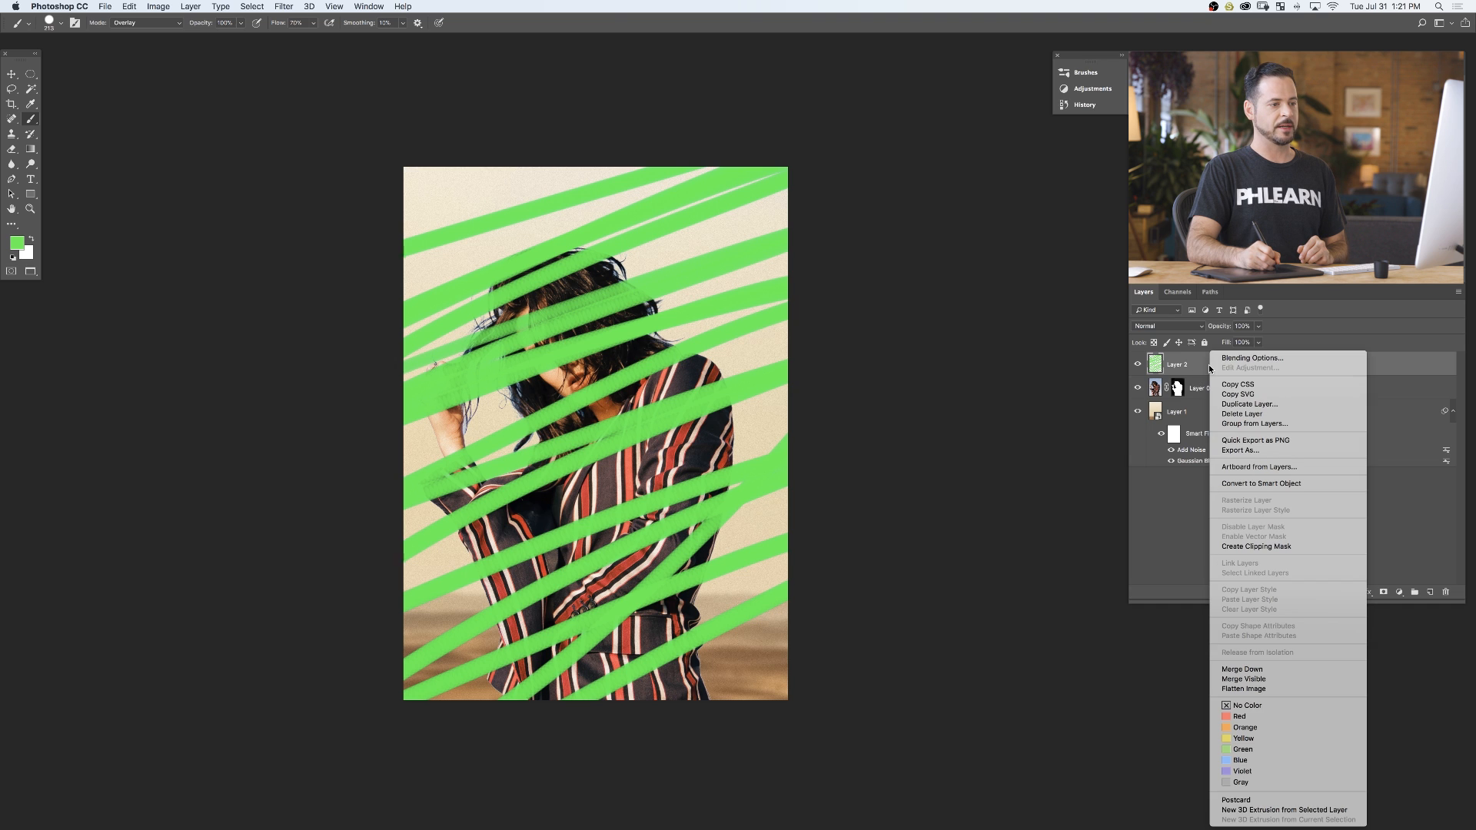
{"action": "mouse_move", "coordinate": [1257, 545]}
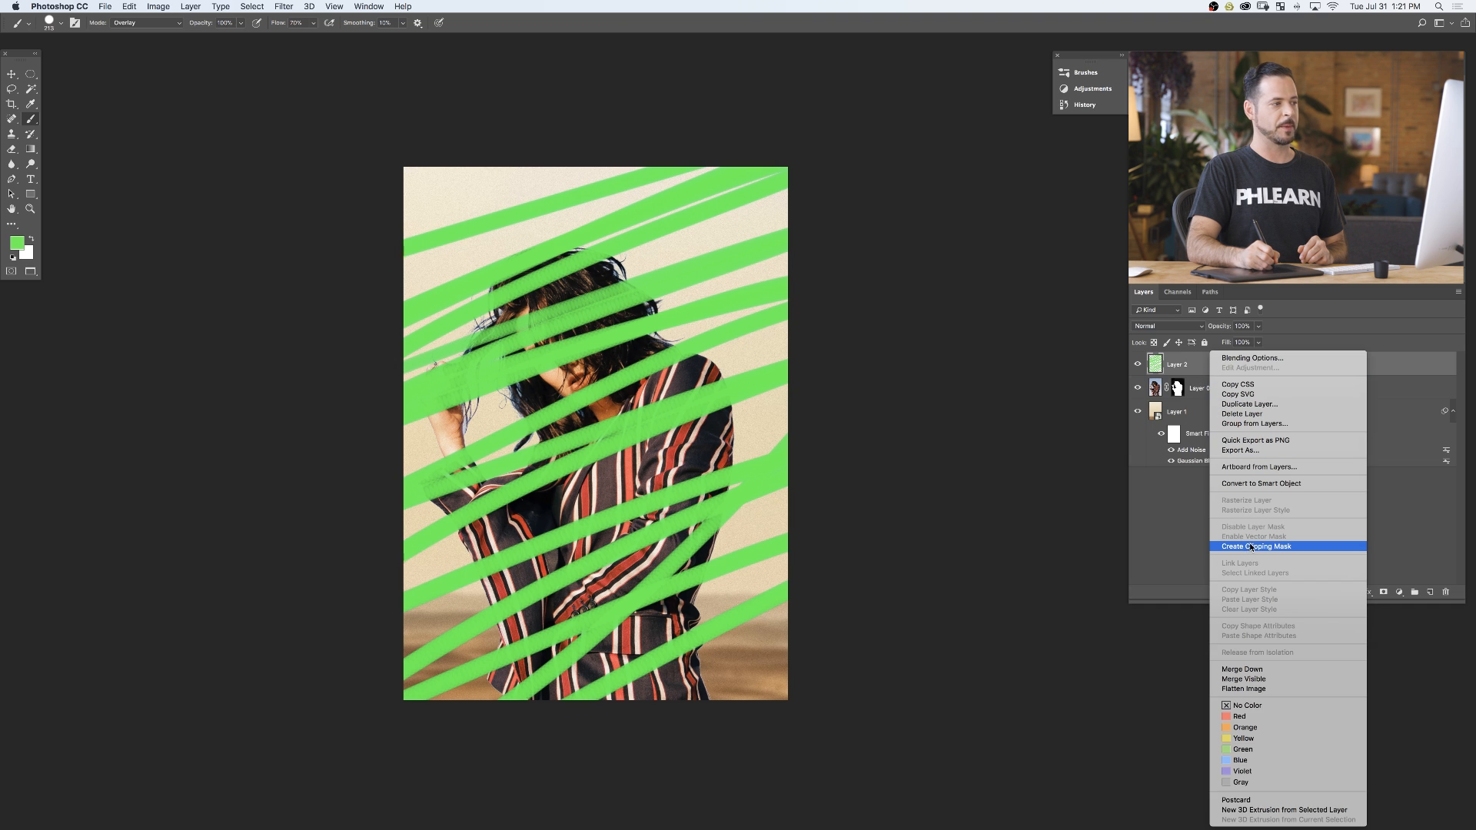
Step: Clip the green layer to the woman, preview it in Color mode, then remove it
{"action": "left_click", "coordinate": [1257, 545]}
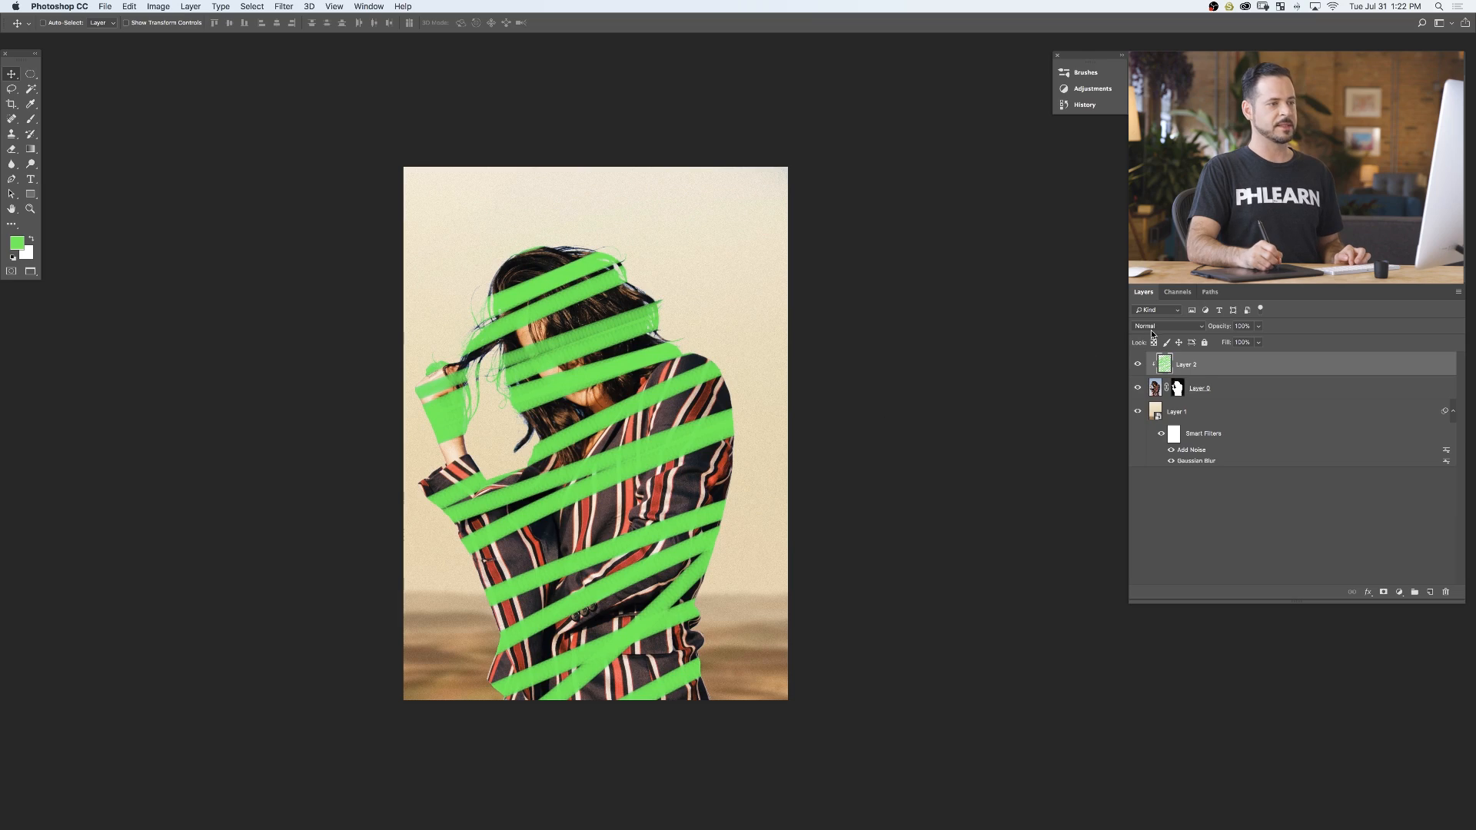
{"action": "left_click", "coordinate": [1167, 326]}
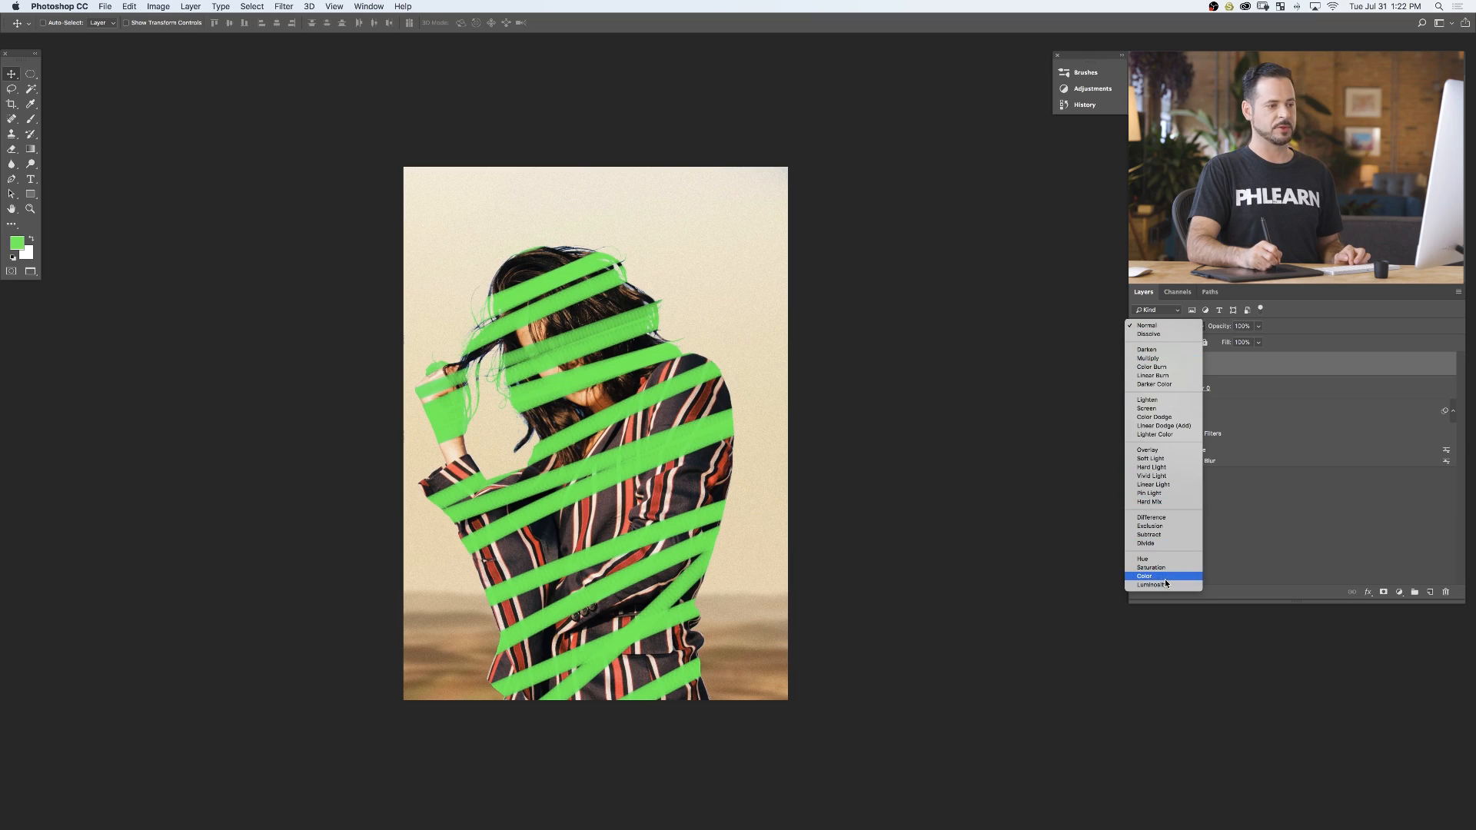
{"action": "left_click", "coordinate": [1145, 575]}
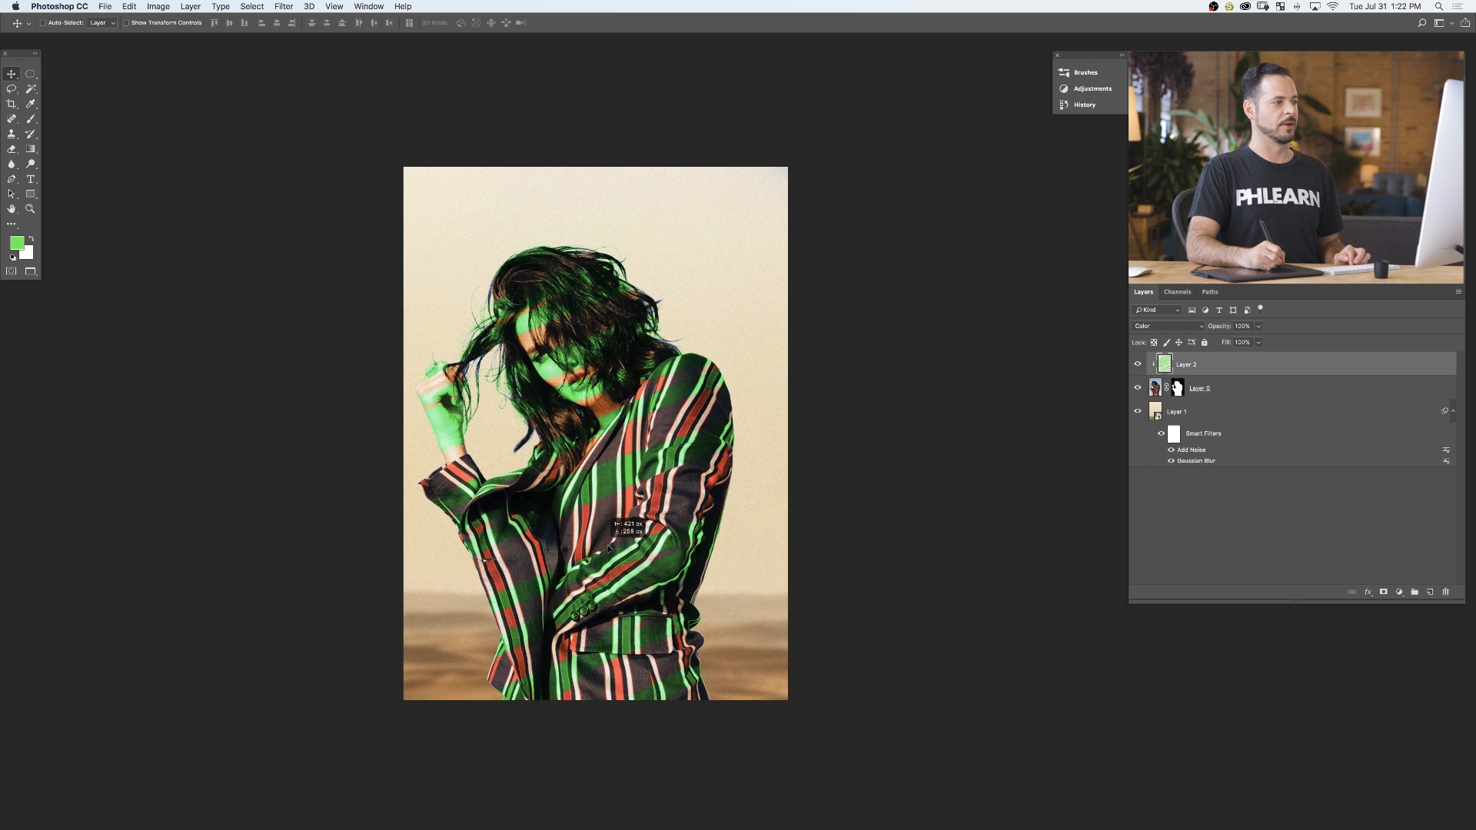
{"action": "left_click", "coordinate": [1137, 387]}
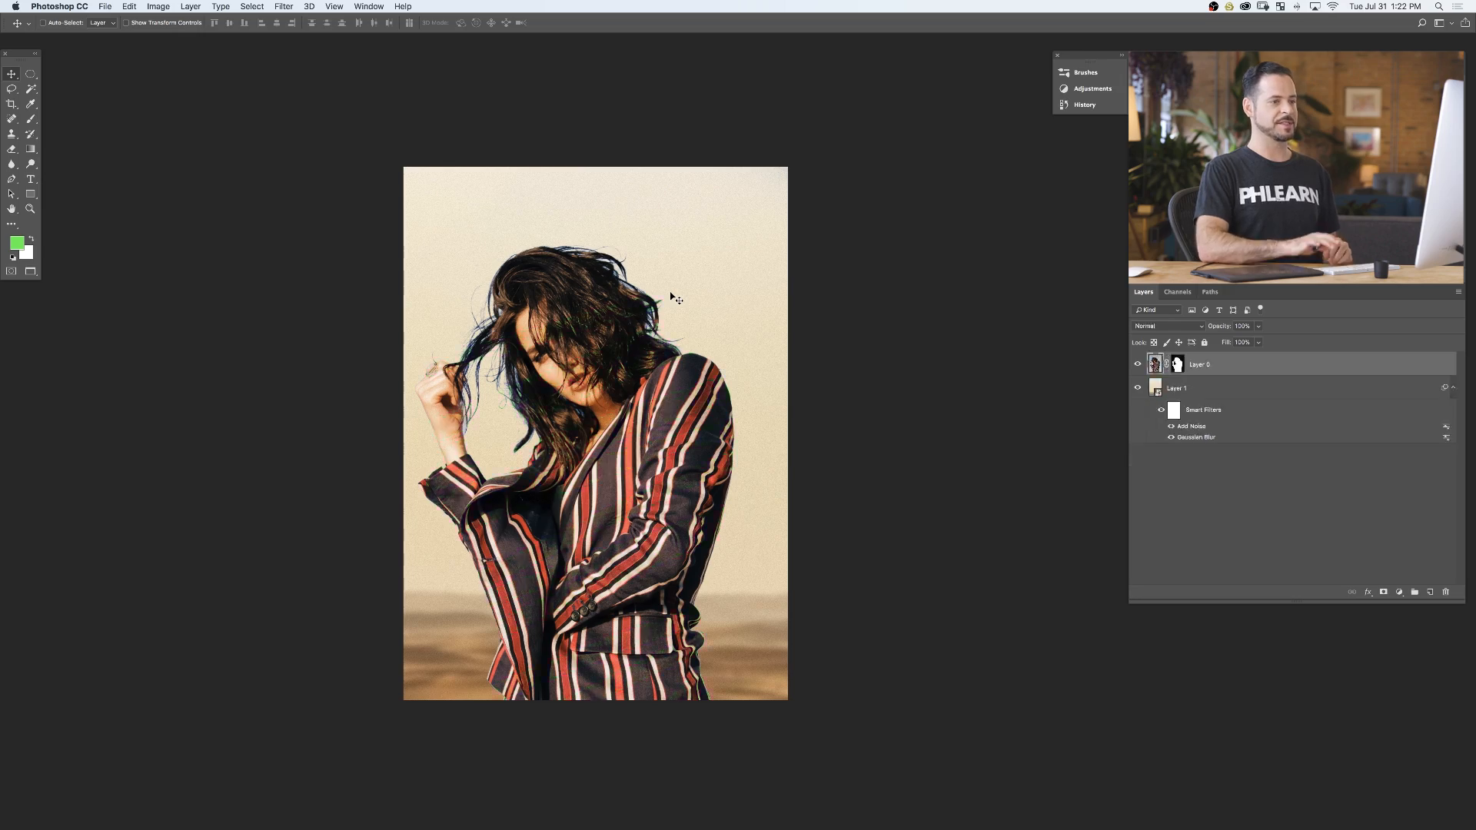
Step: Create a new layer, clip it to the woman layer, and set its blend mode to Hue
{"action": "left_click", "coordinate": [1414, 591]}
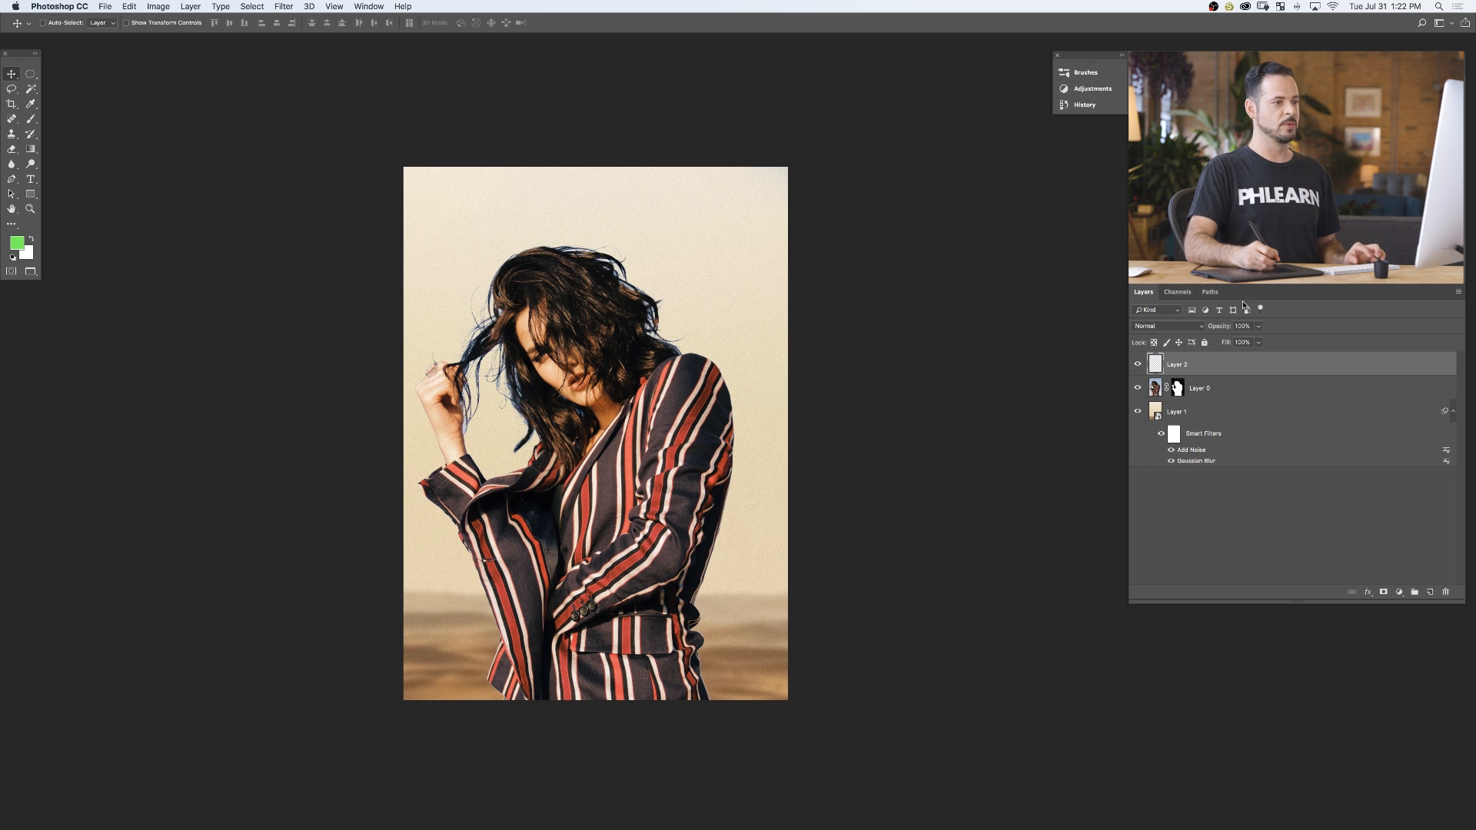
{"action": "right_click", "coordinate": [1177, 364]}
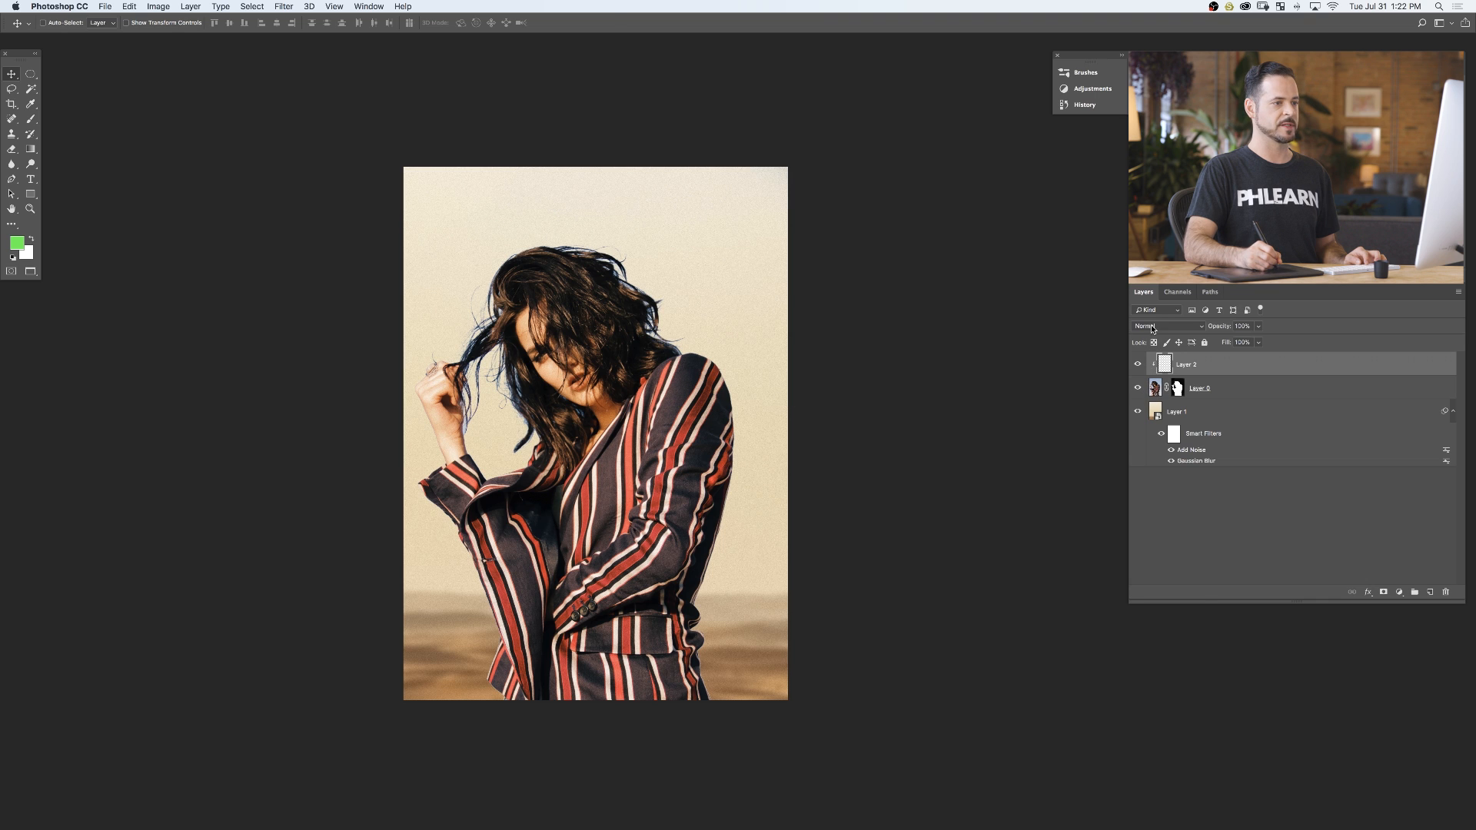
{"action": "left_click", "coordinate": [1165, 326]}
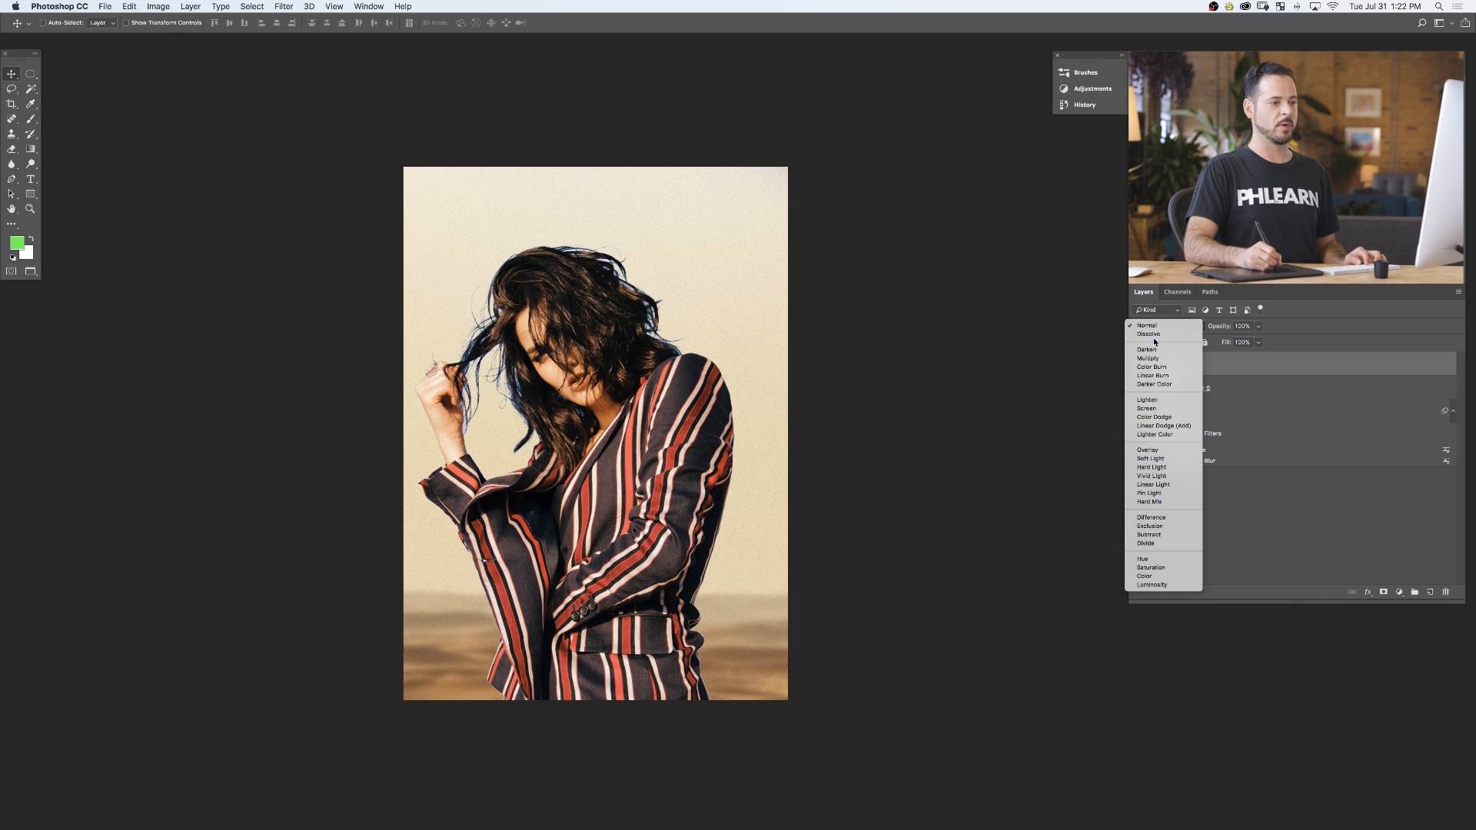
{"action": "mouse_move", "coordinate": [1145, 558]}
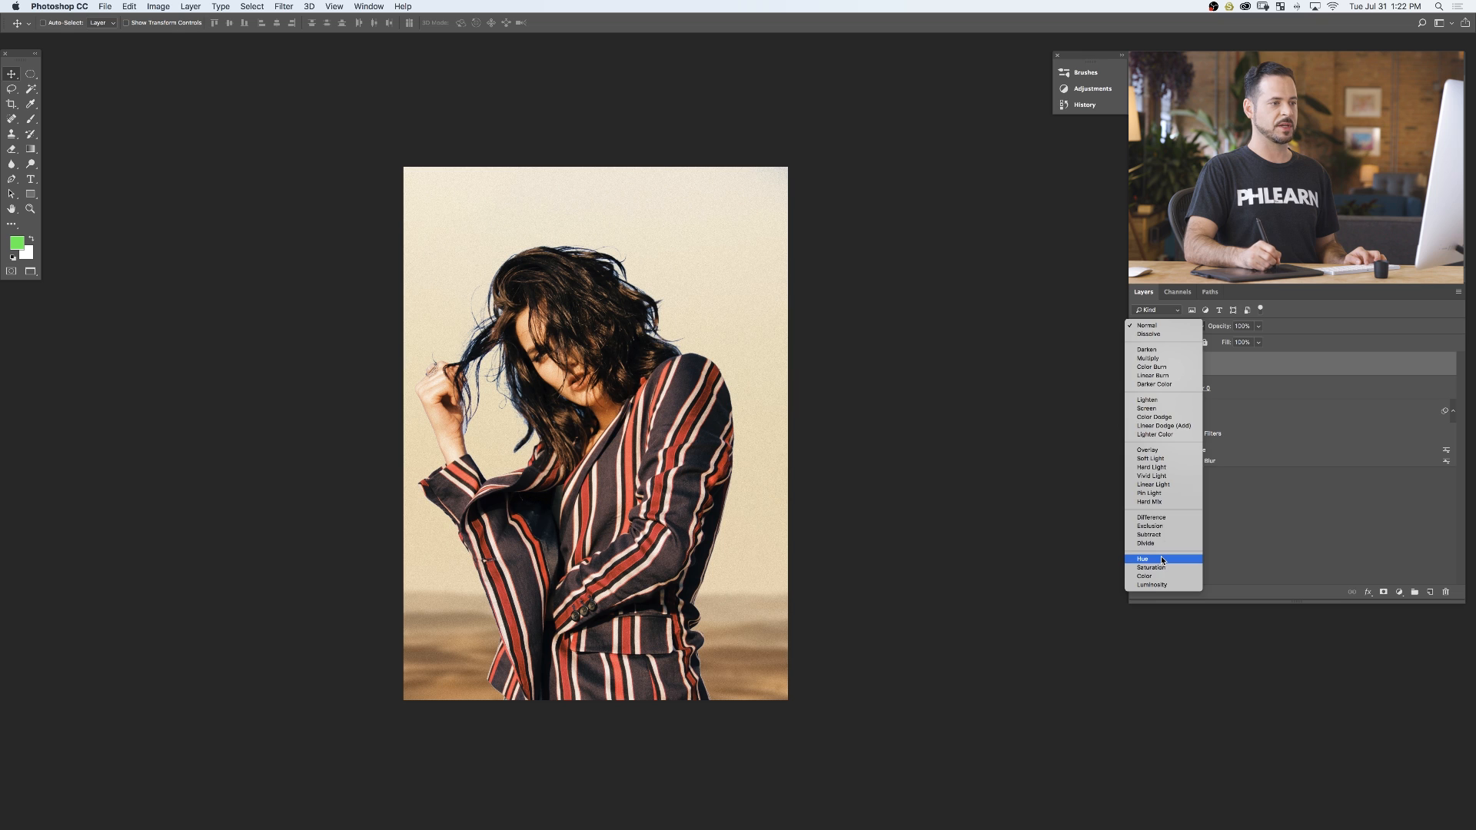
{"action": "left_click", "coordinate": [1143, 558]}
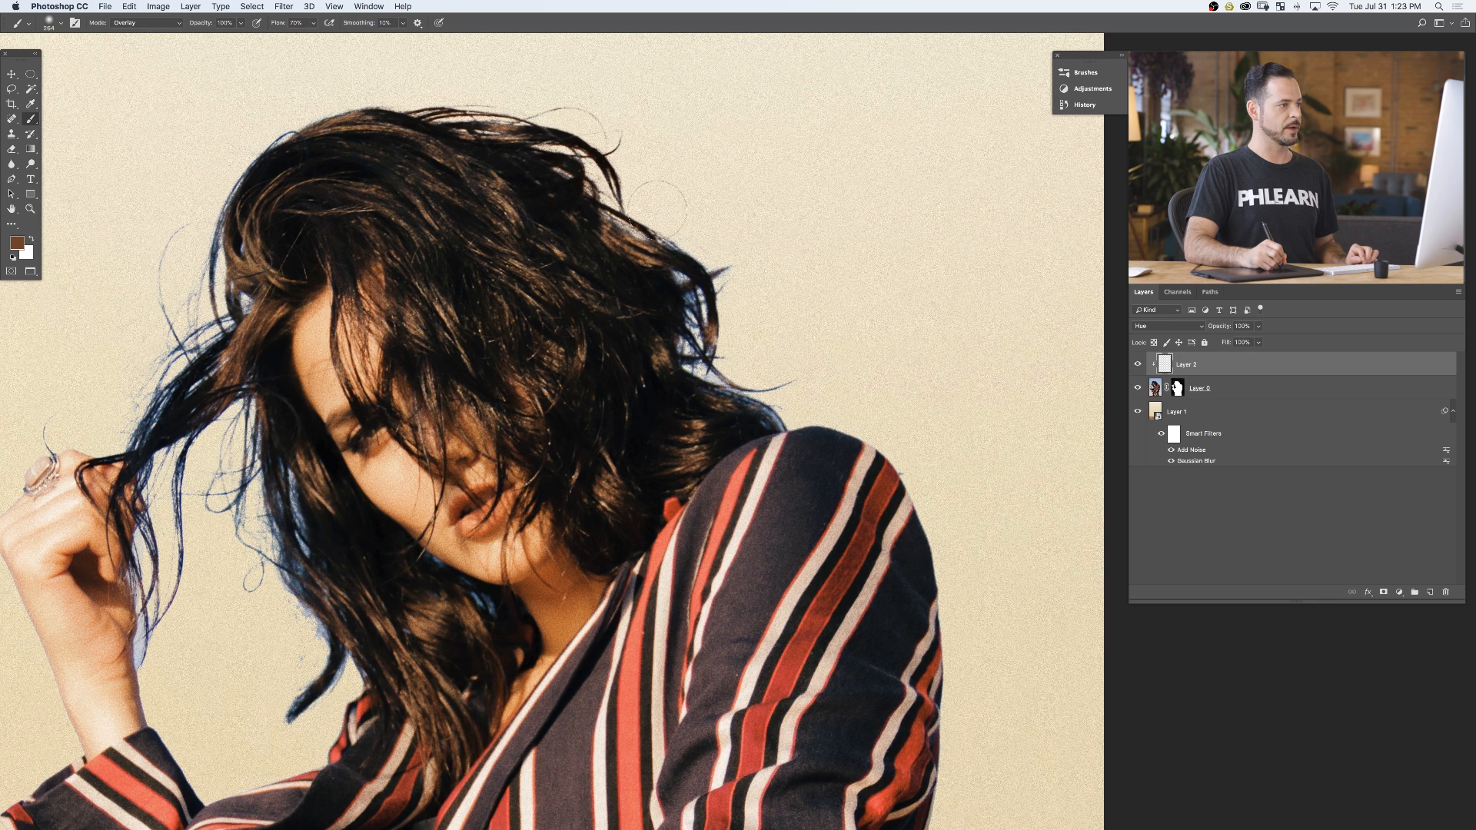
Step: Brush brown over the blue fringing on the hair edges and loose left strands
{"action": "left_click_drag", "start_coordinate": [674, 198], "coordinate": [701, 367]}
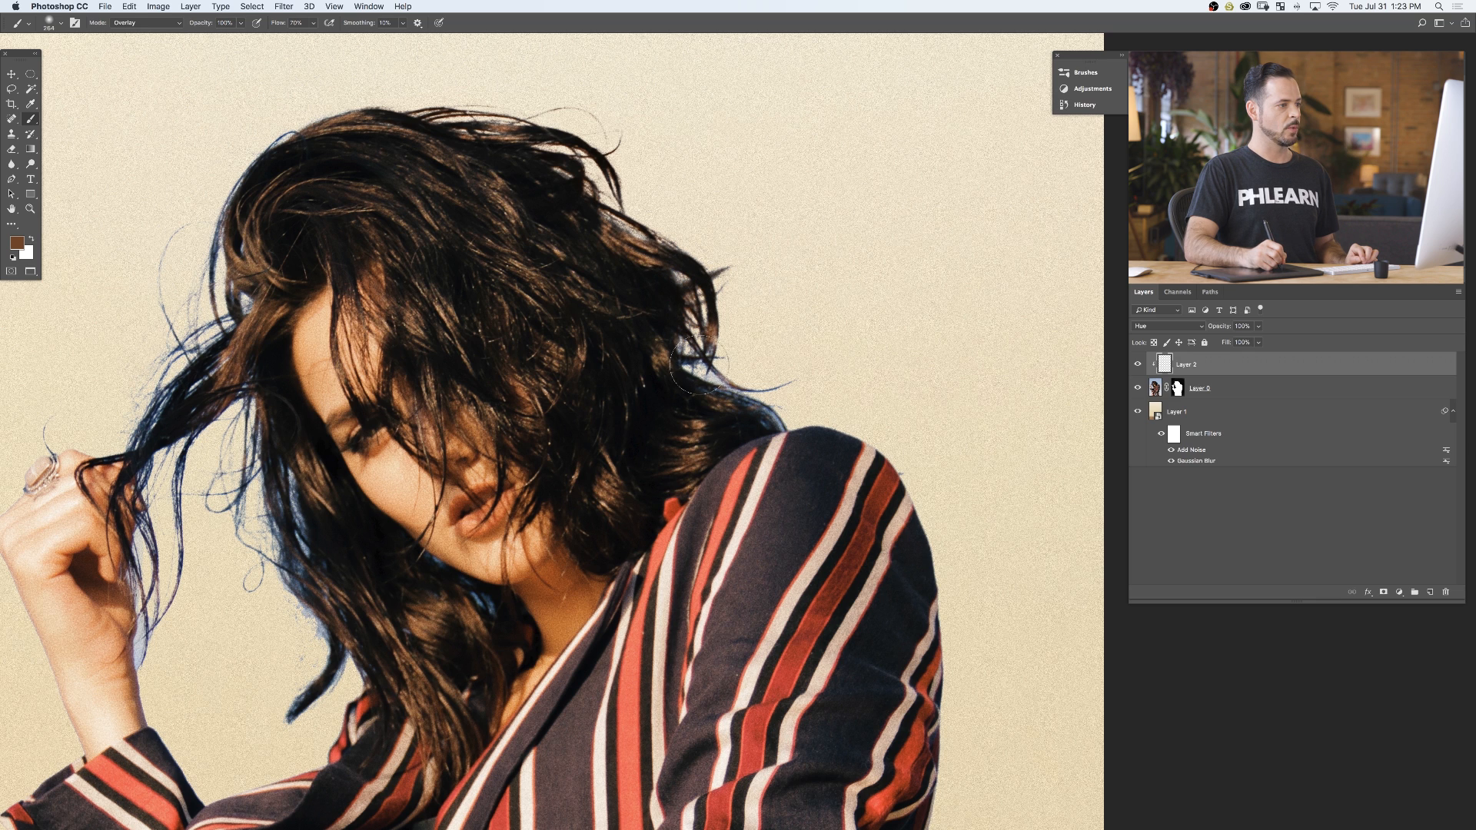
{"action": "left_click_drag", "start_coordinate": [696, 365], "coordinate": [817, 399]}
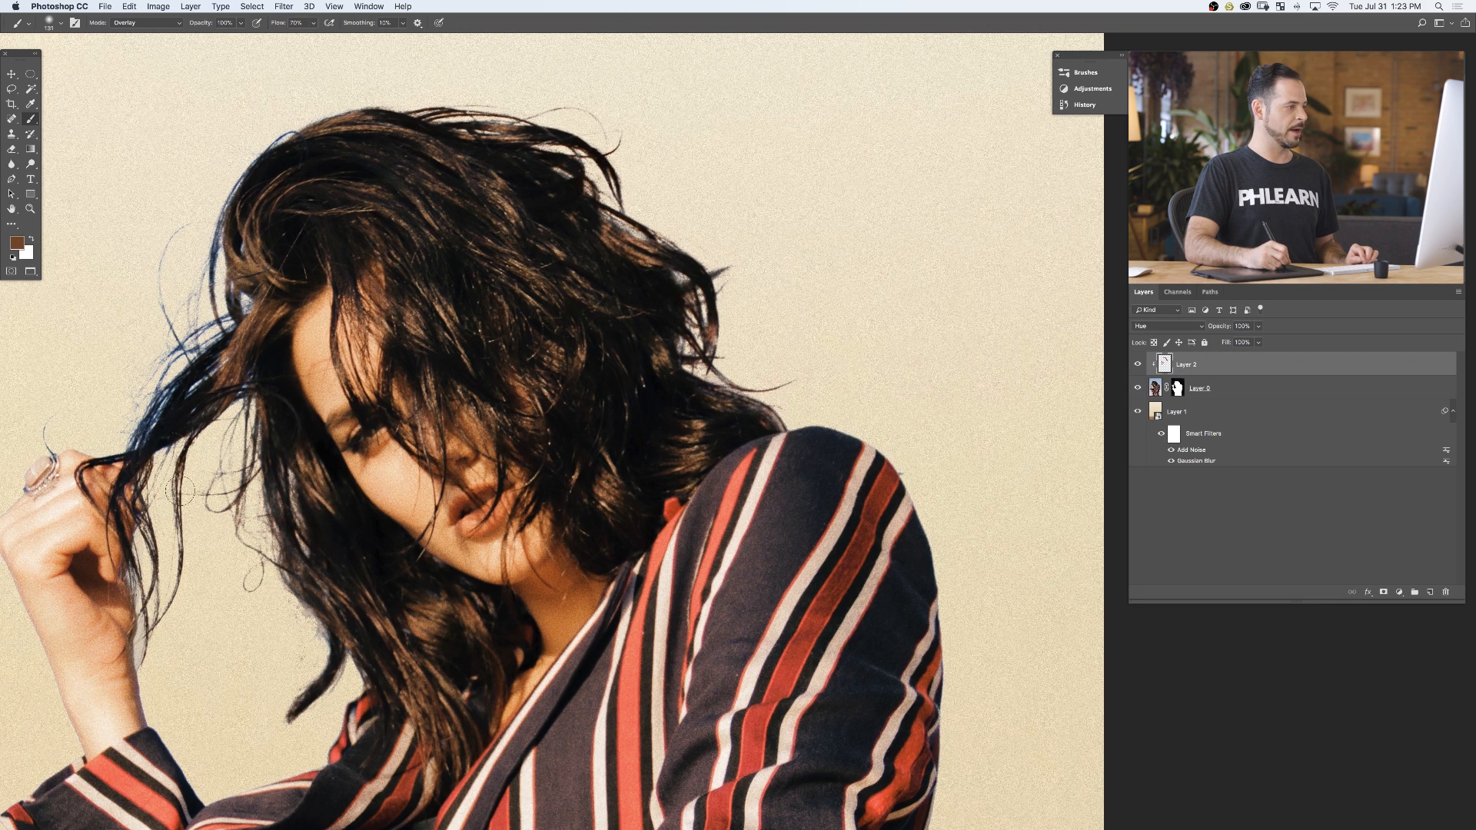
{"action": "left_click_drag", "start_coordinate": [174, 495], "coordinate": [202, 339]}
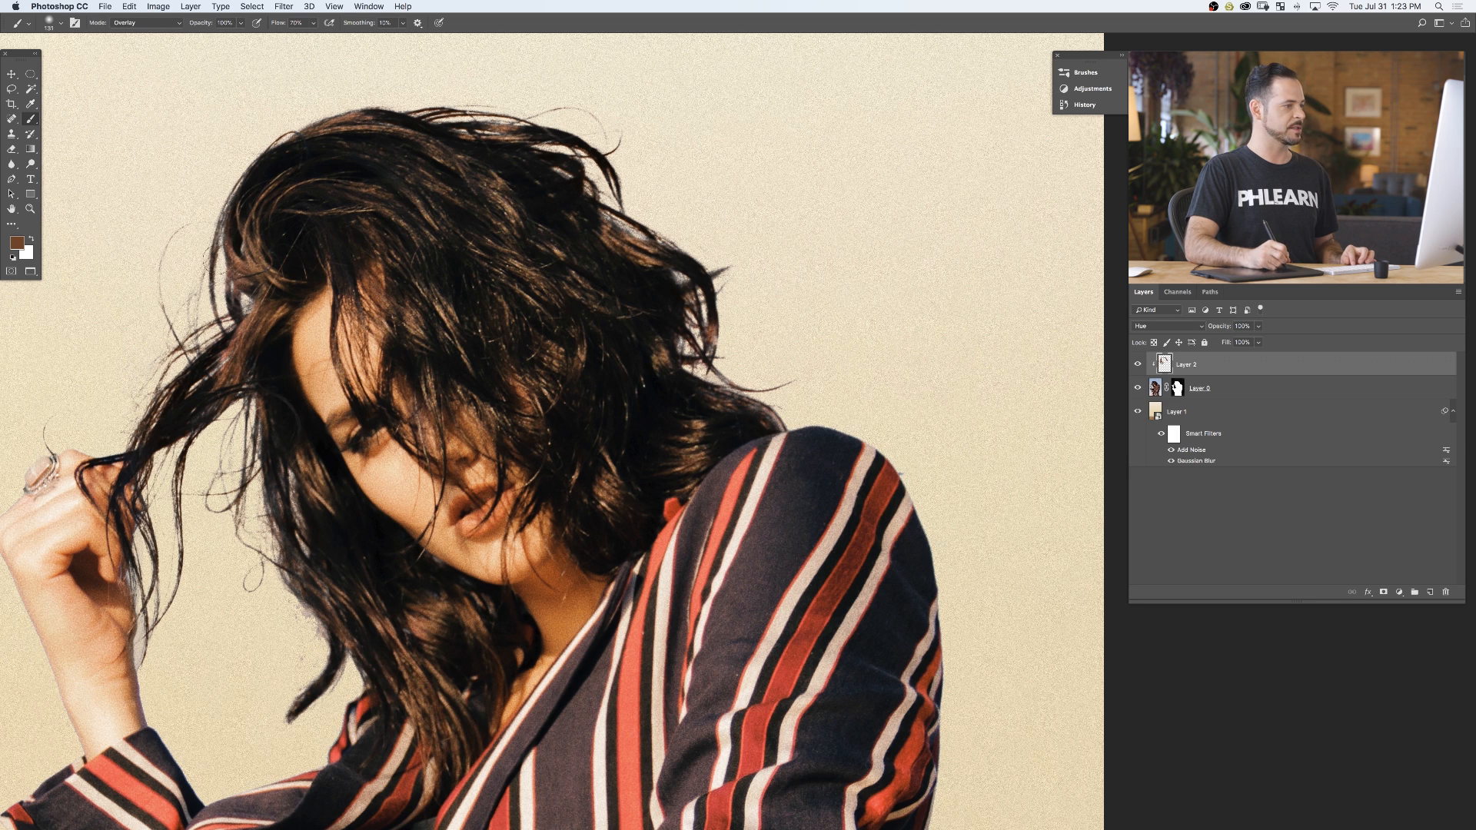
{"action": "key", "text": "cmd+0"}
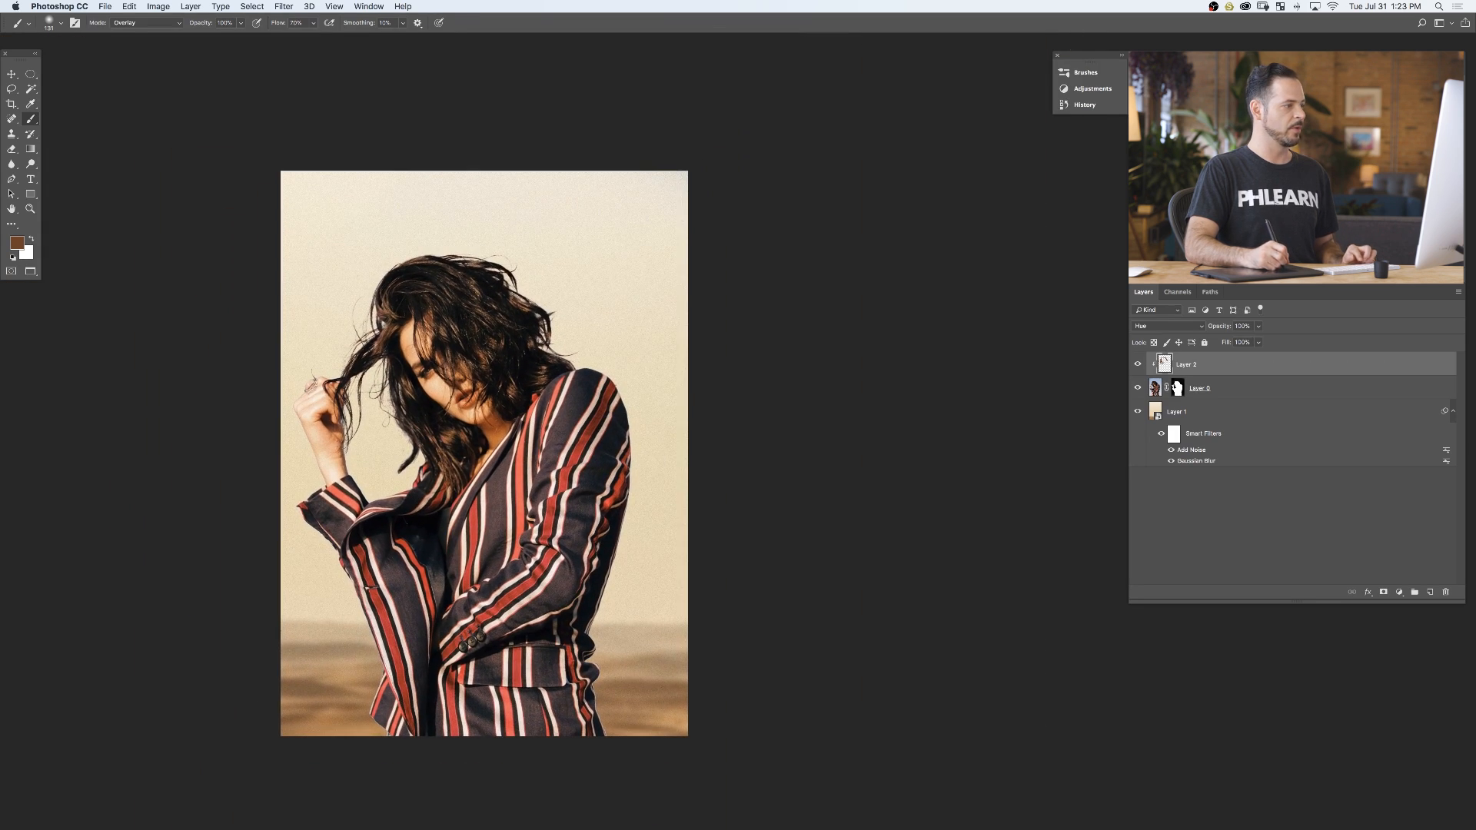
Step: Zoom in on the woman to inspect, then fit the whole image back in view
{"action": "left_click", "coordinate": [1136, 364]}
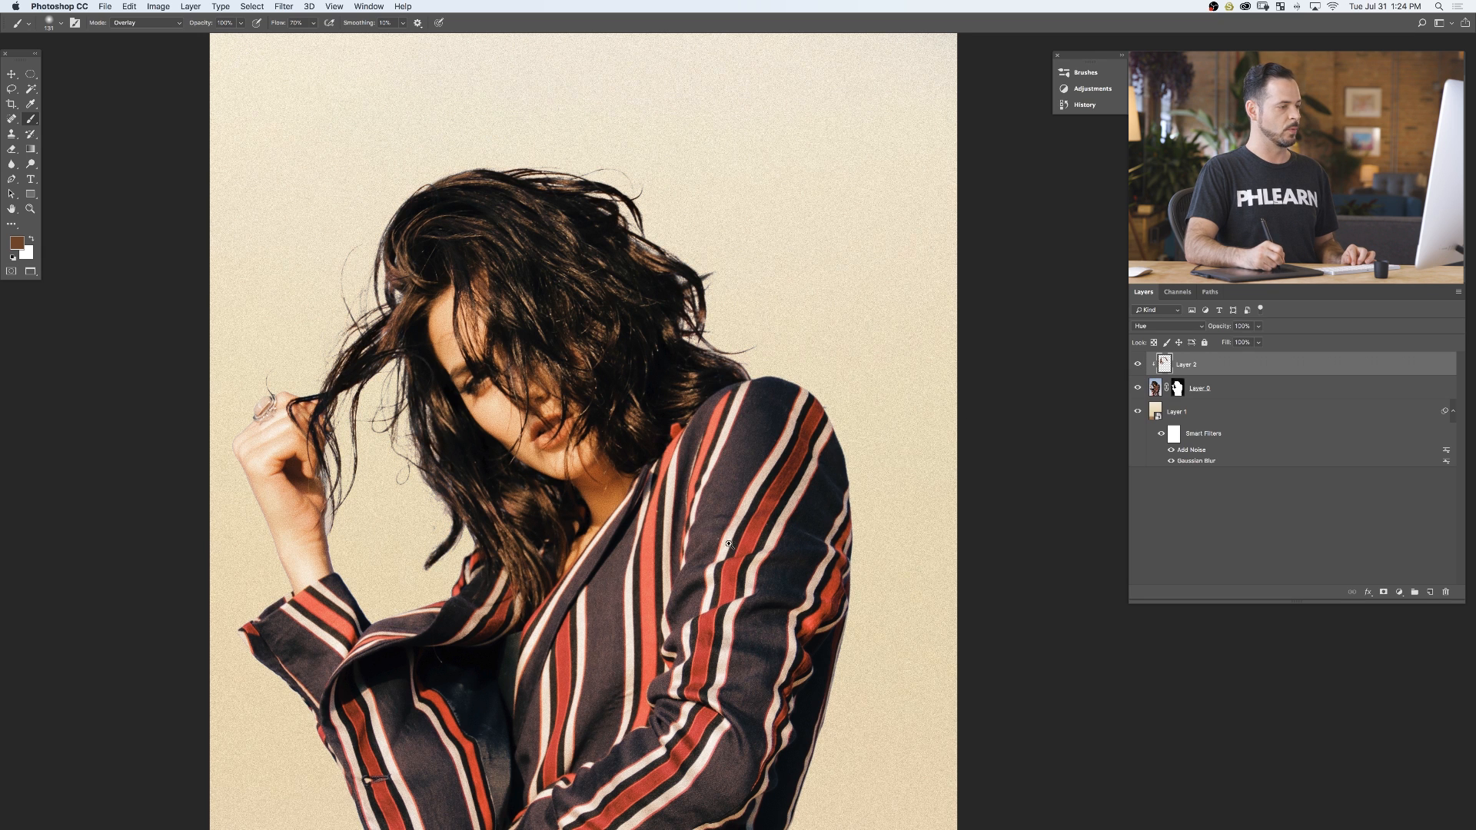
{"action": "key", "text": "Cmd+0"}
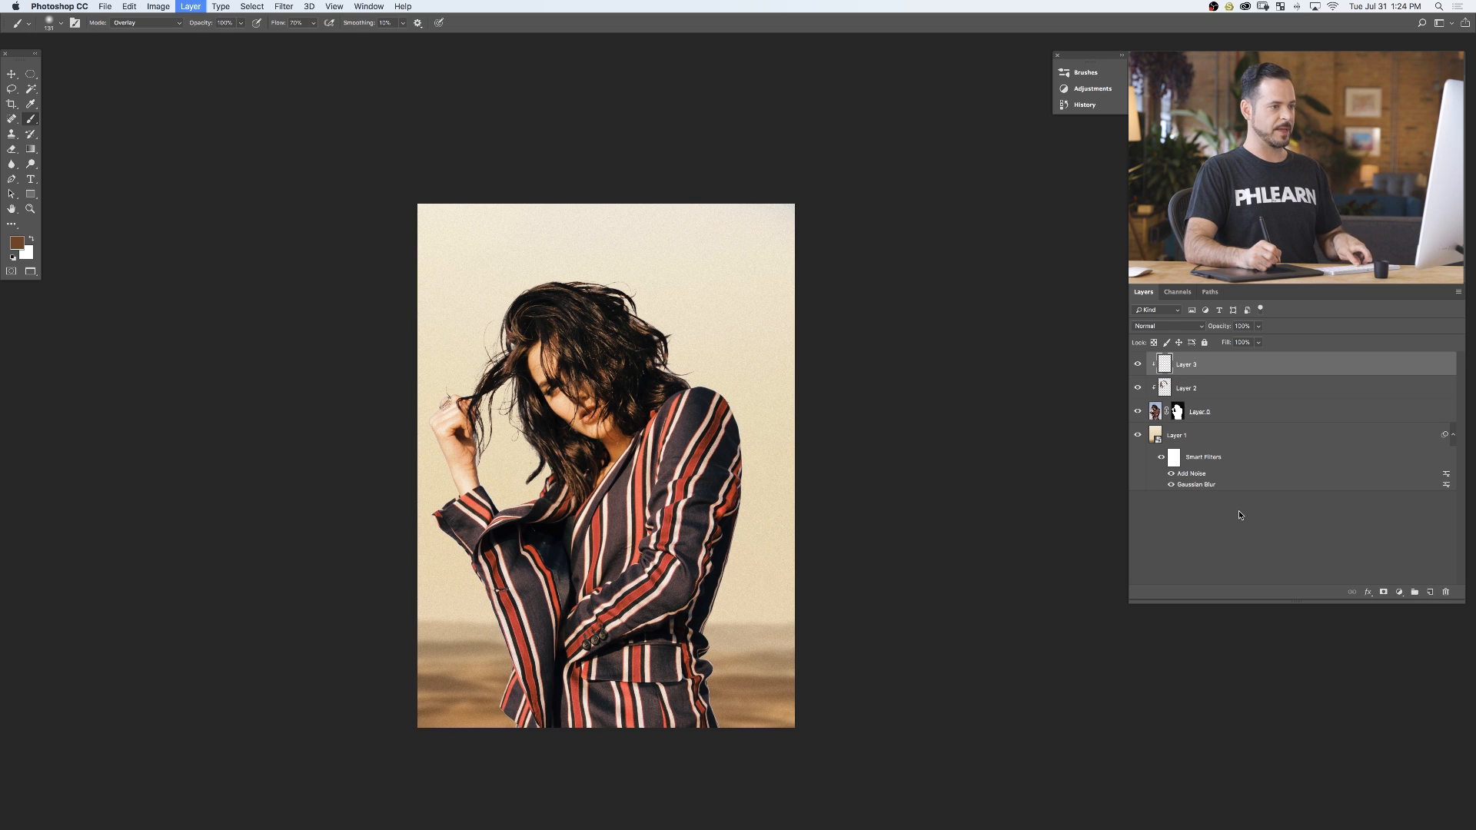
Step: Set Layer 3 to Color blending and paint backdrop colour over the blue shoulder and jacket edges
{"action": "left_click", "coordinate": [1167, 326]}
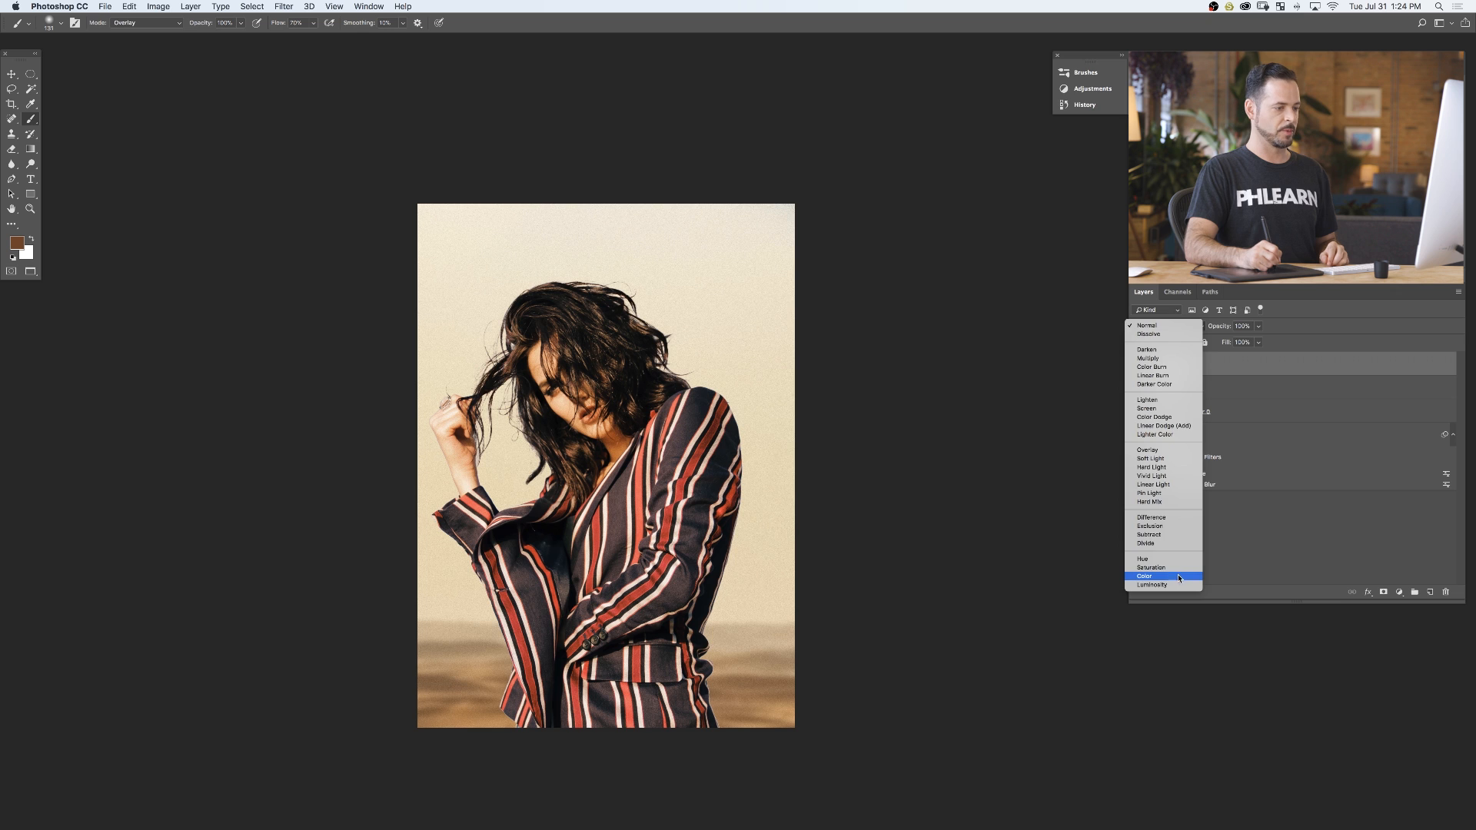
{"action": "left_click", "coordinate": [1145, 575]}
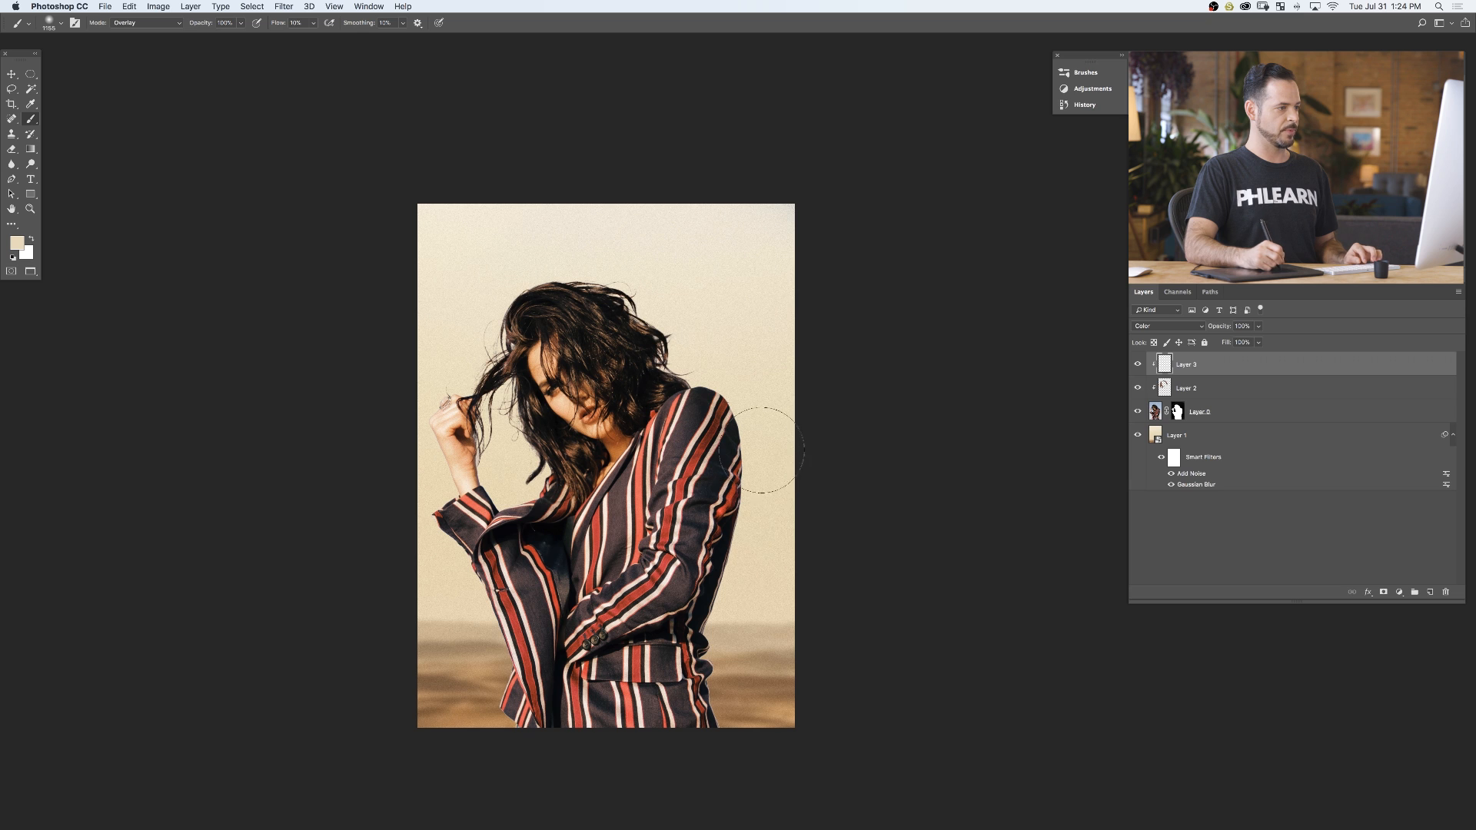
{"action": "left_click_drag", "start_coordinate": [767, 449], "coordinate": [504, 706]}
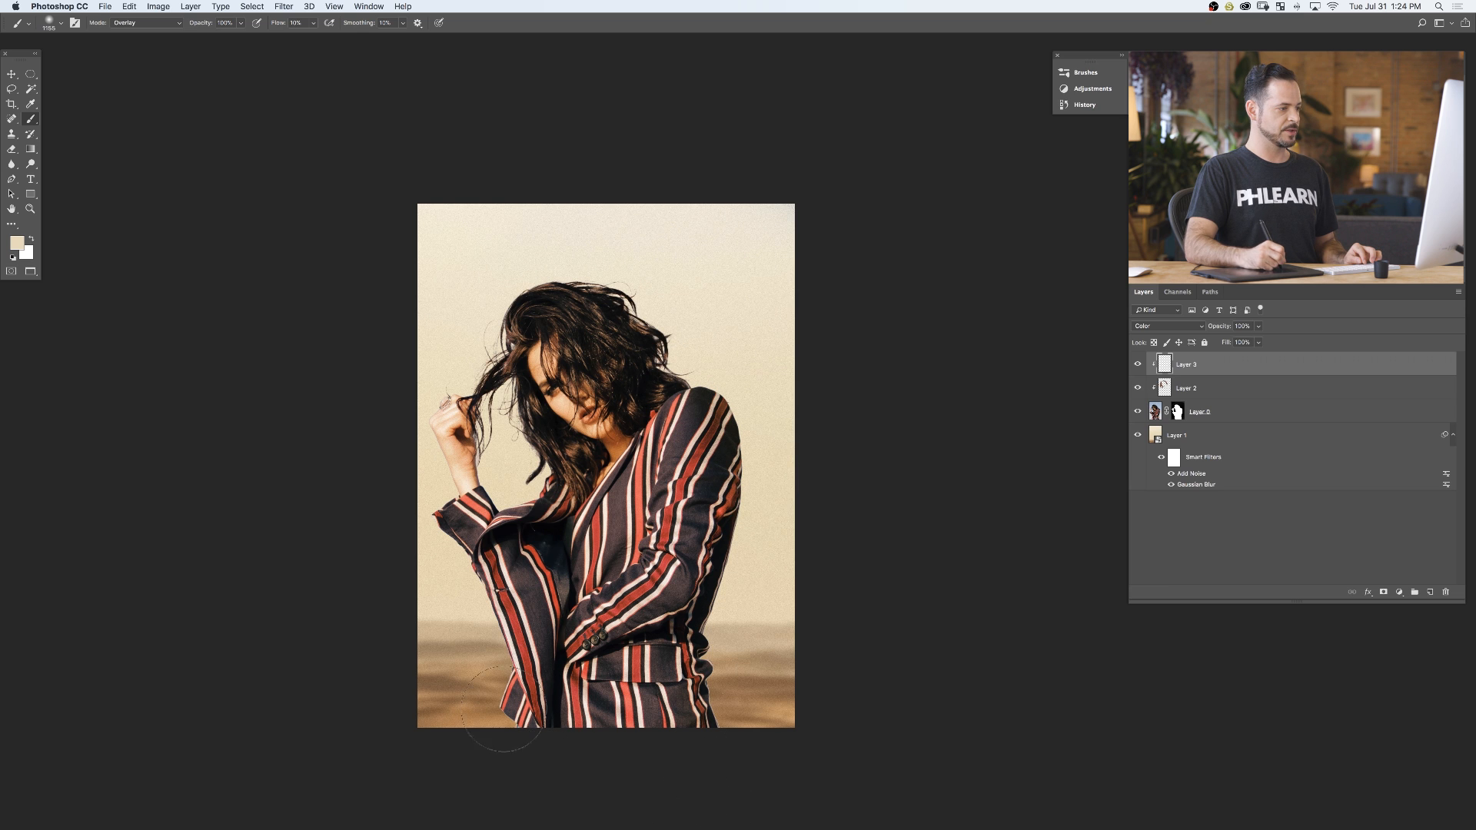
{"action": "left_click_drag", "start_coordinate": [508, 720], "coordinate": [457, 523]}
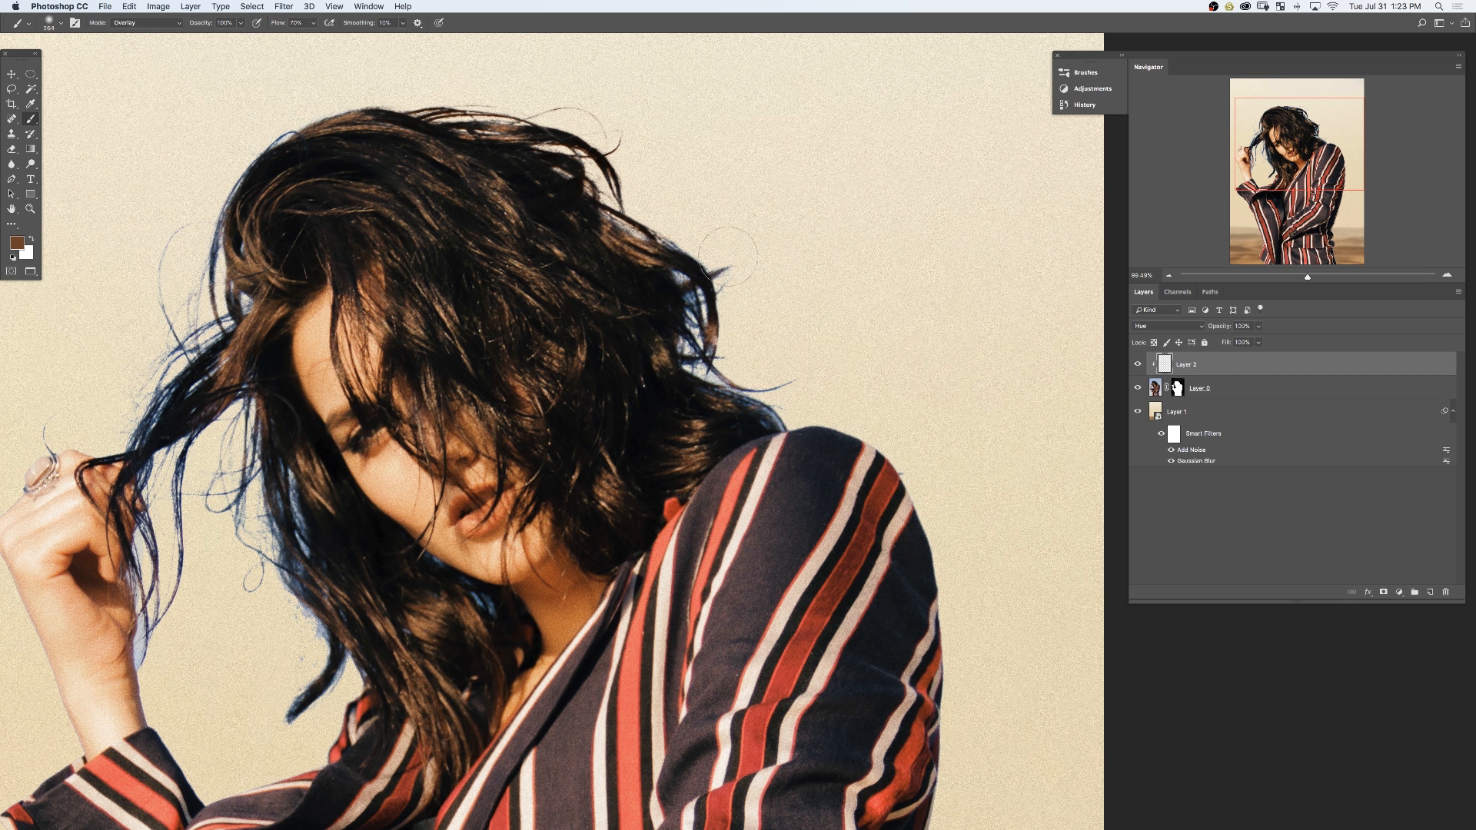
{"action": "left_click_drag", "start_coordinate": [725, 254], "coordinate": [766, 399]}
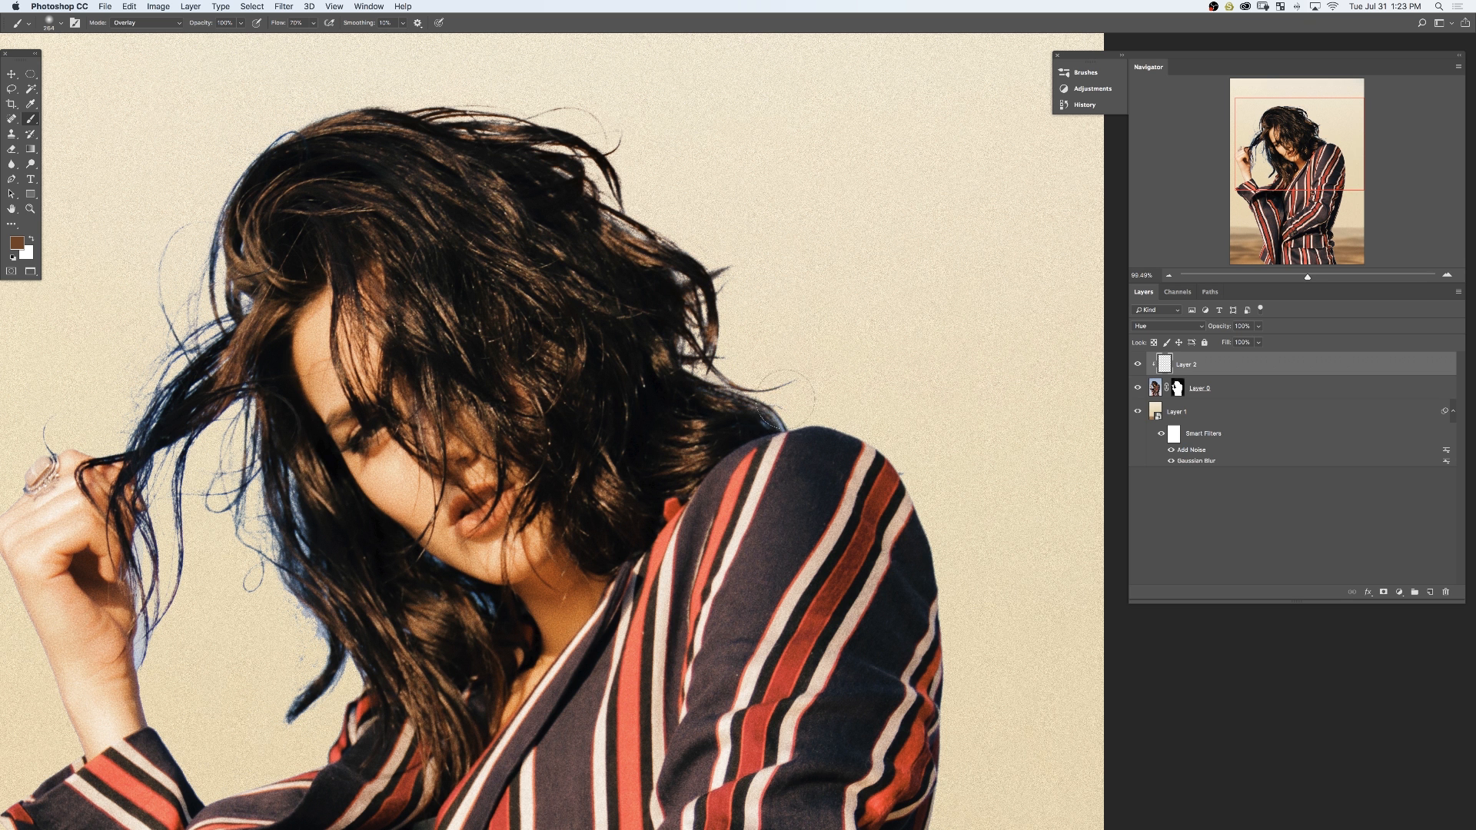